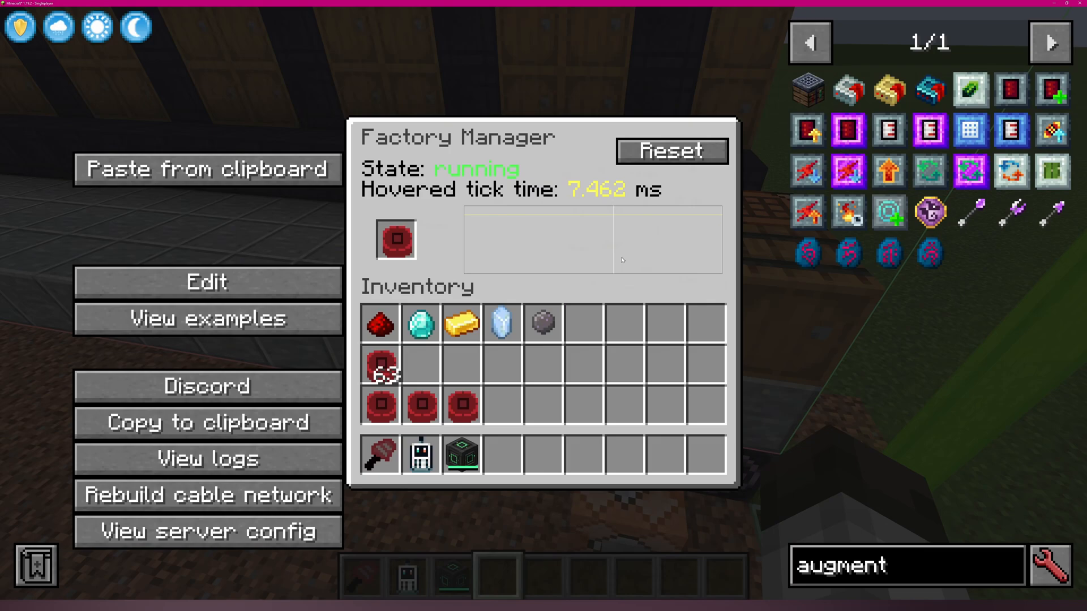
mouse_move(723, 255)
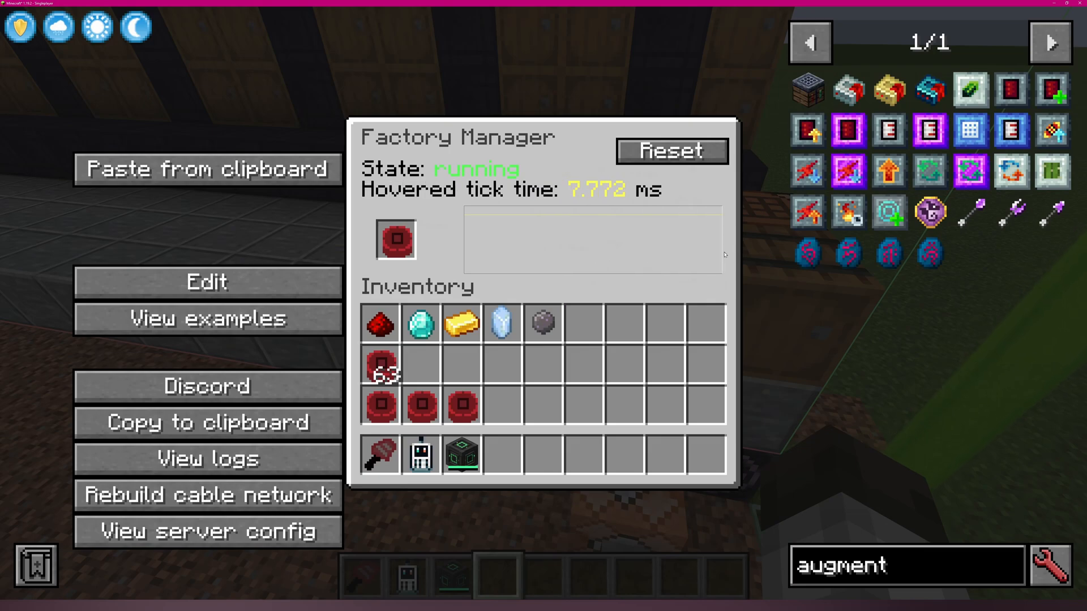
Close the Factory Manager and inspect the stock inside the nearby barrels
key(Escape)
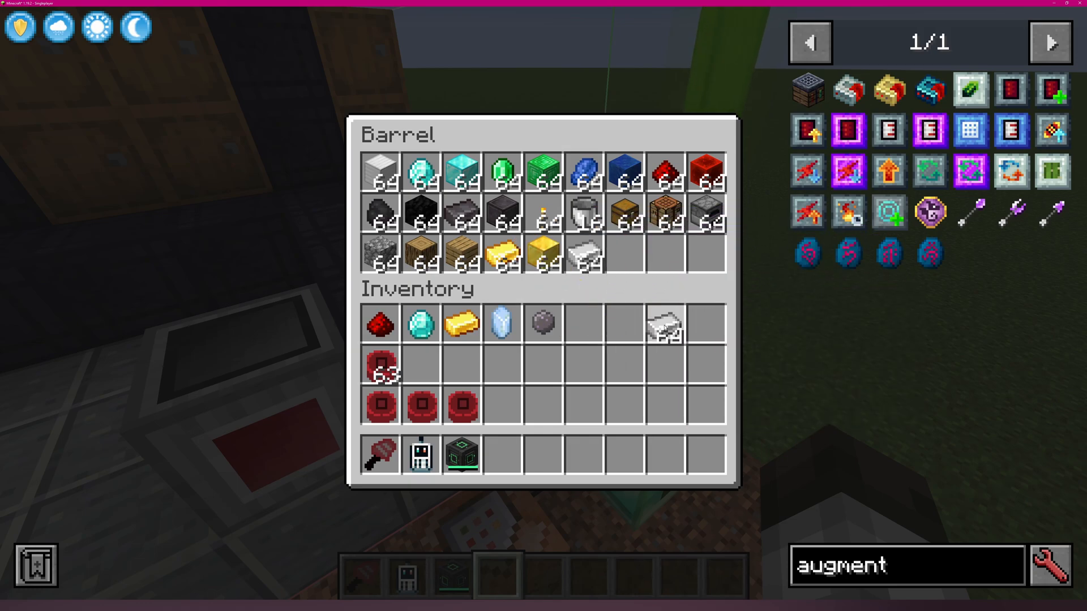
mouse_move(582, 215)
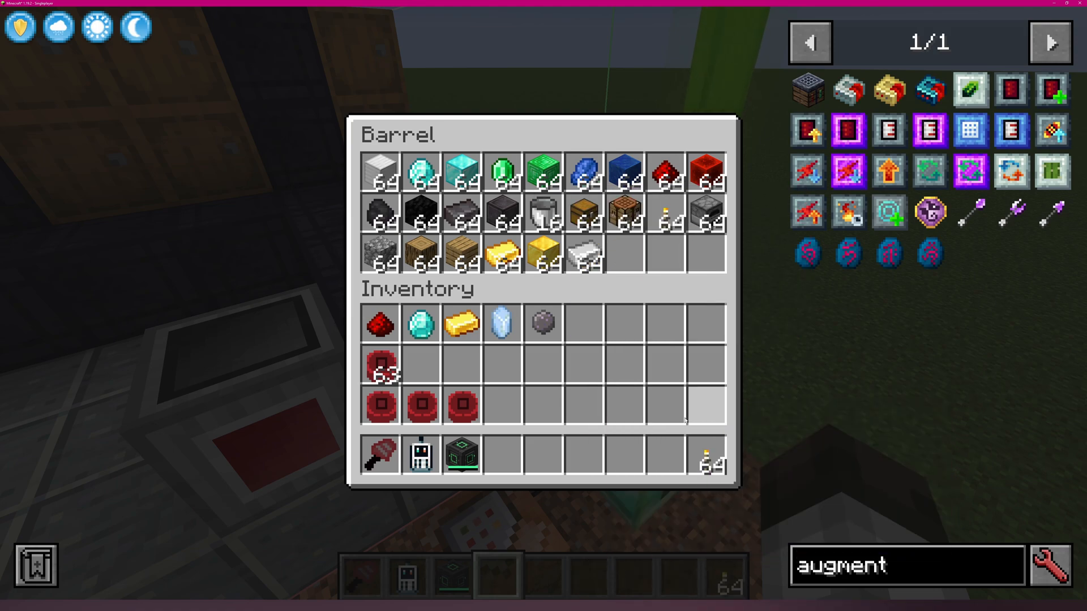
key(Escape)
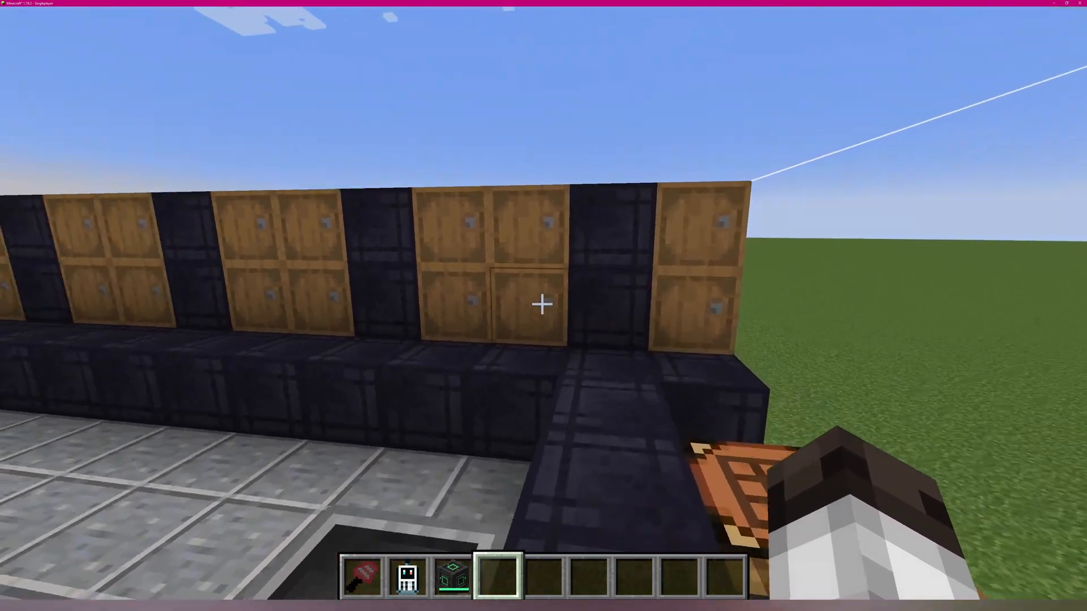
right_click(541, 304)
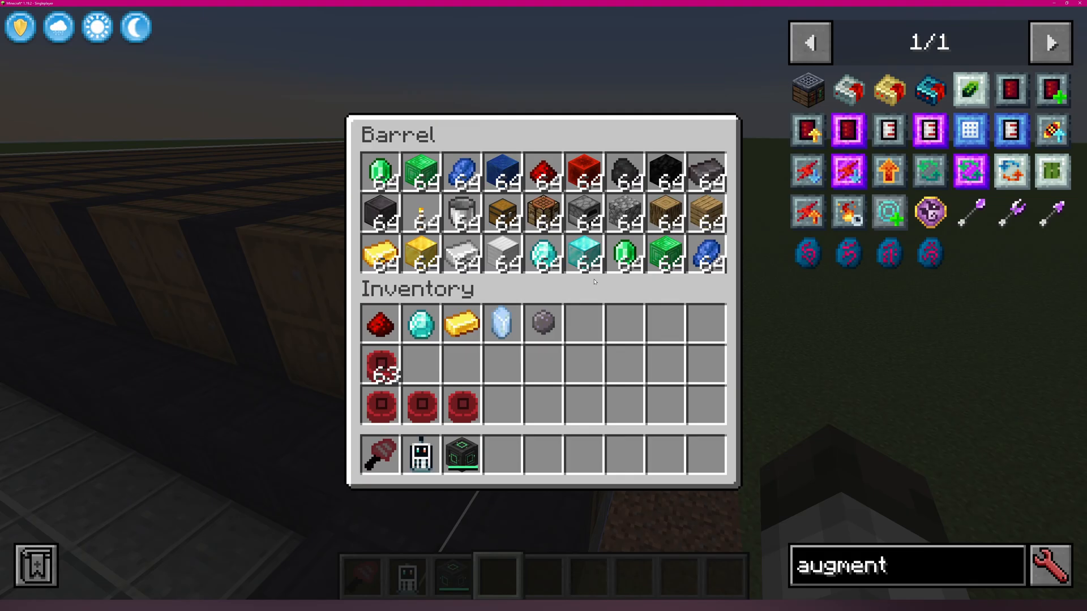
key(Escape)
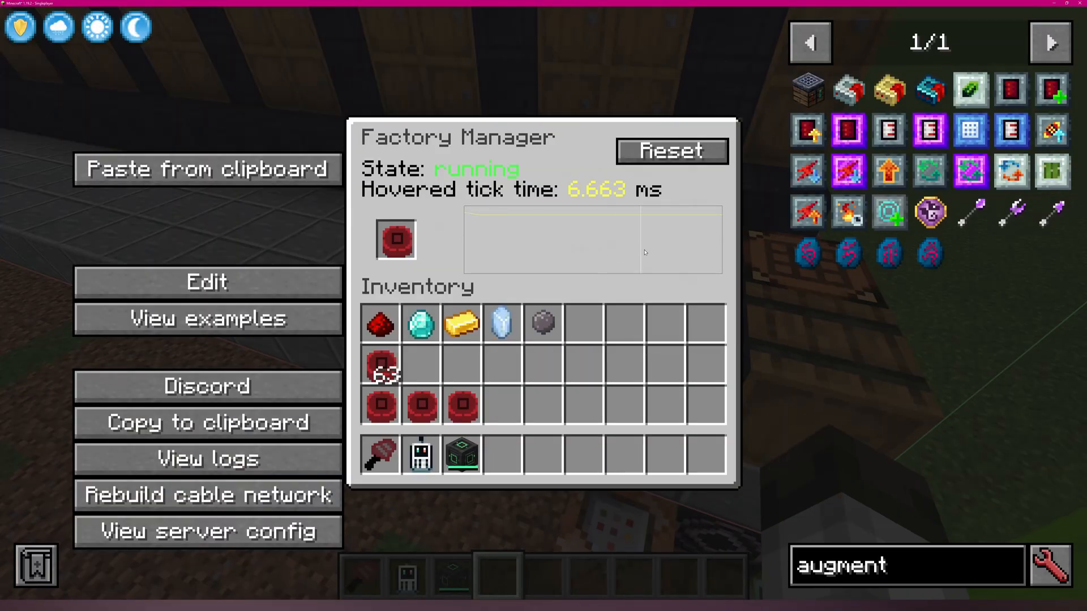
Bring up the 87-line gather supplies program and read it down to the final END
click(206, 281)
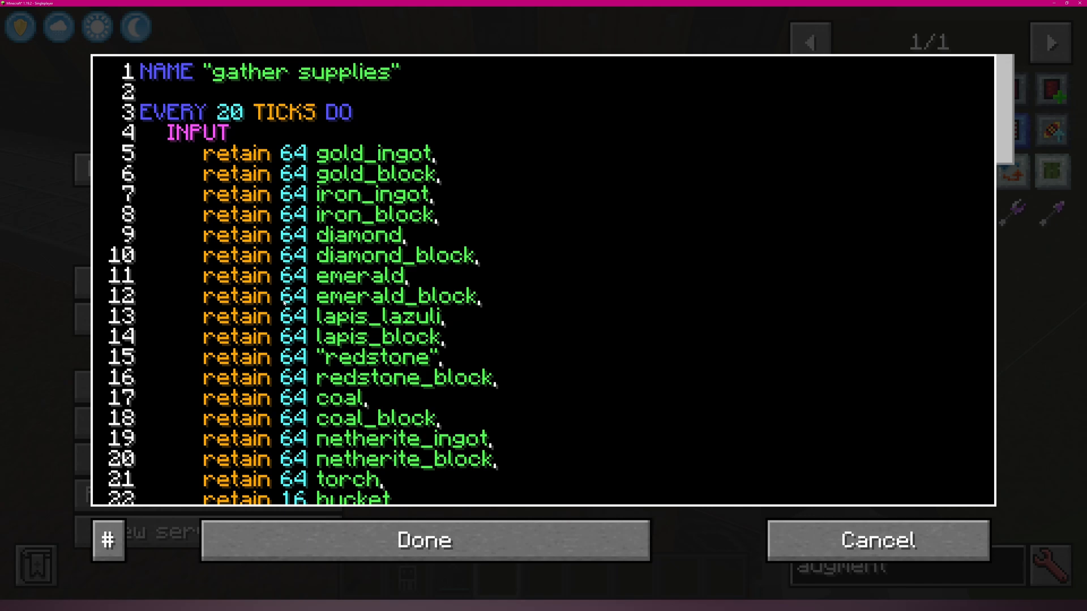
mouse_move(728, 149)
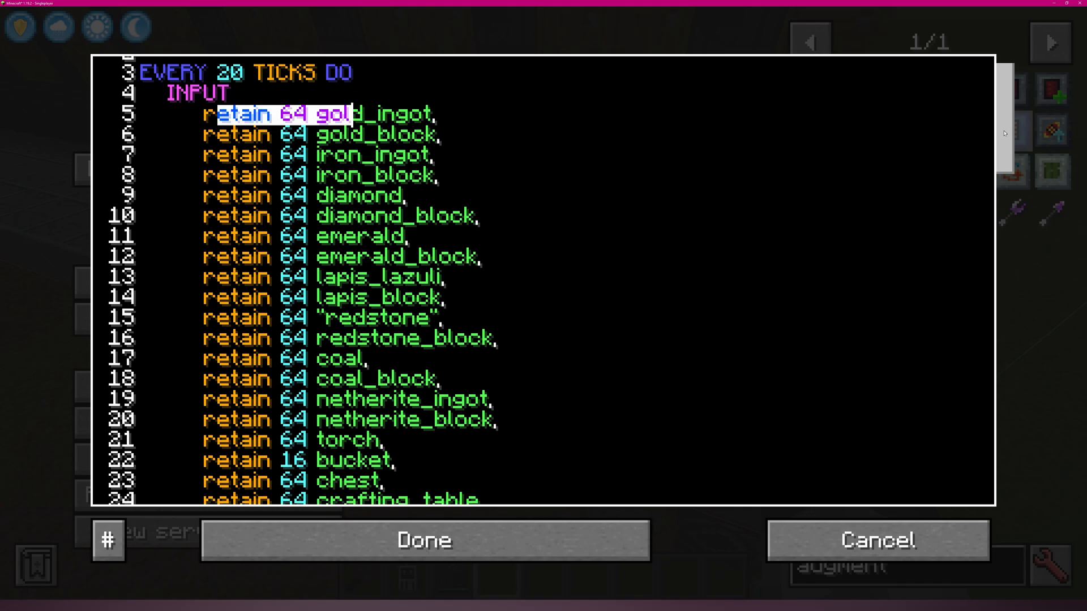
scroll(down, 3)
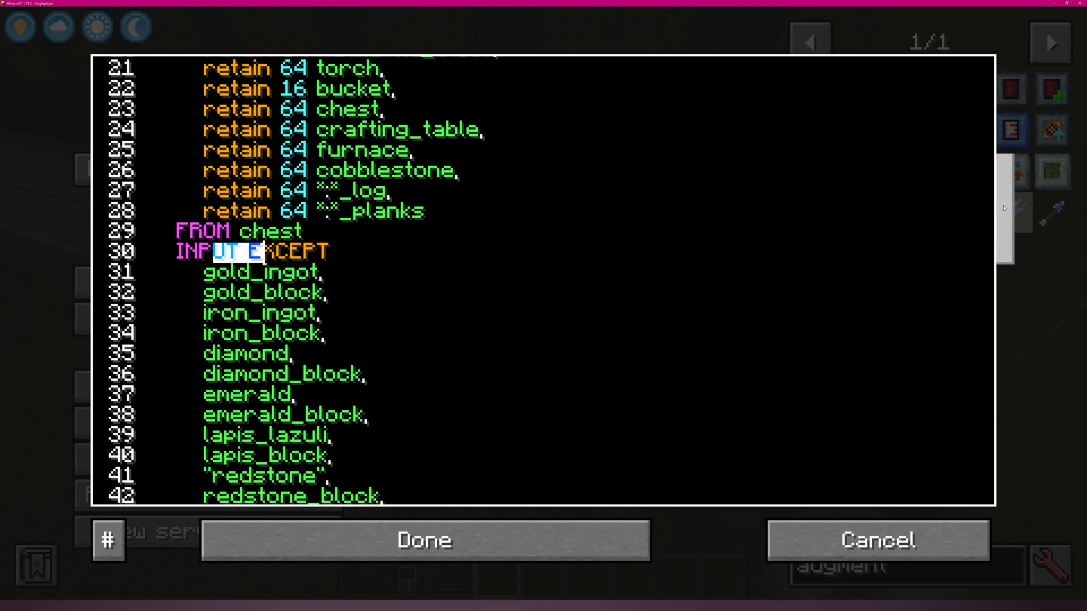
scroll(down, 3)
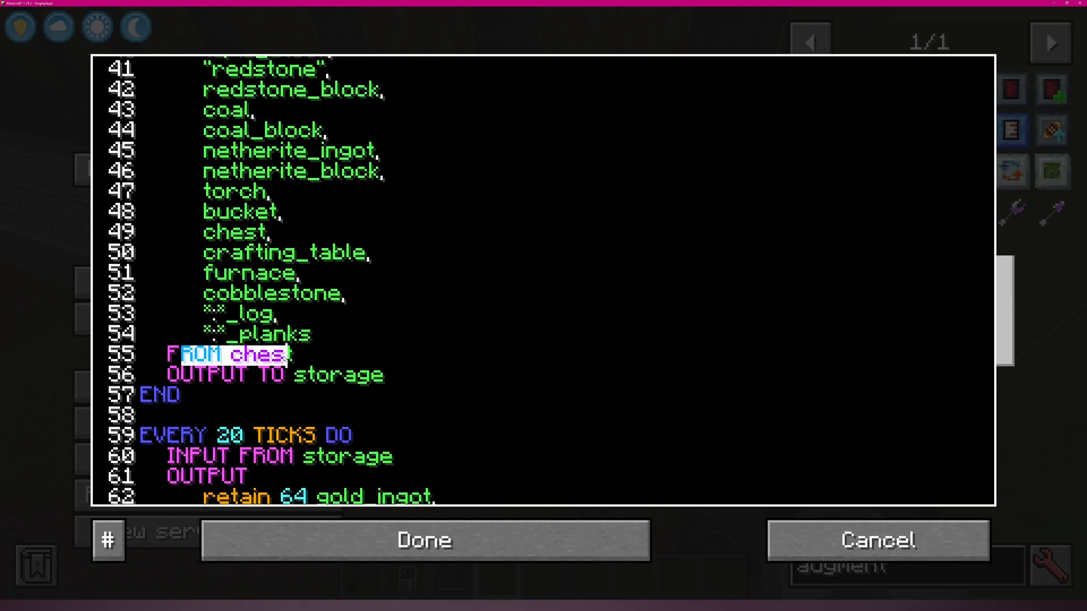
click(288, 354)
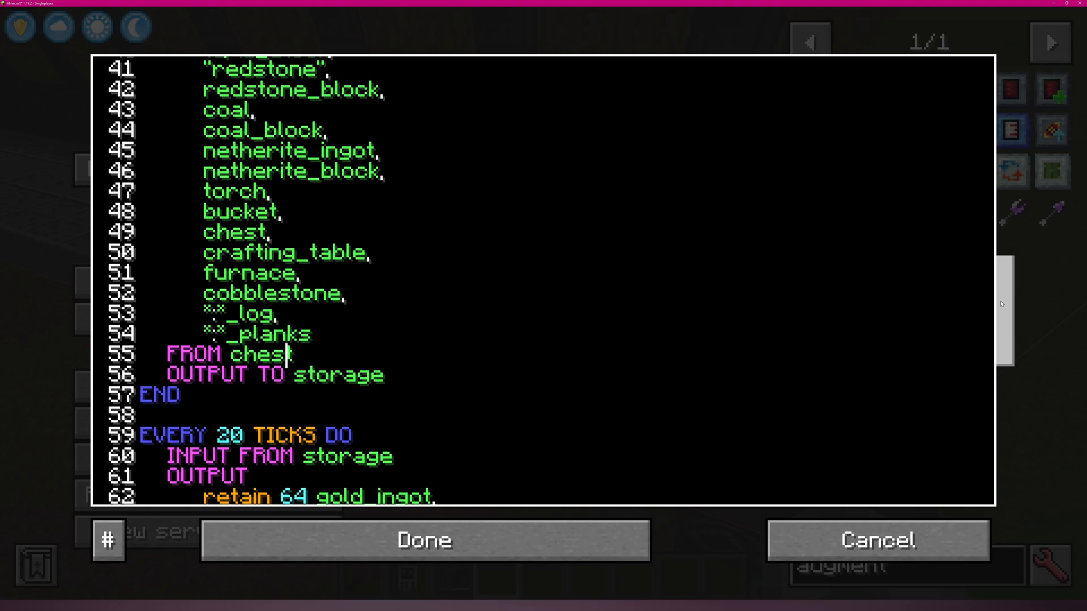
scroll(up, 3)
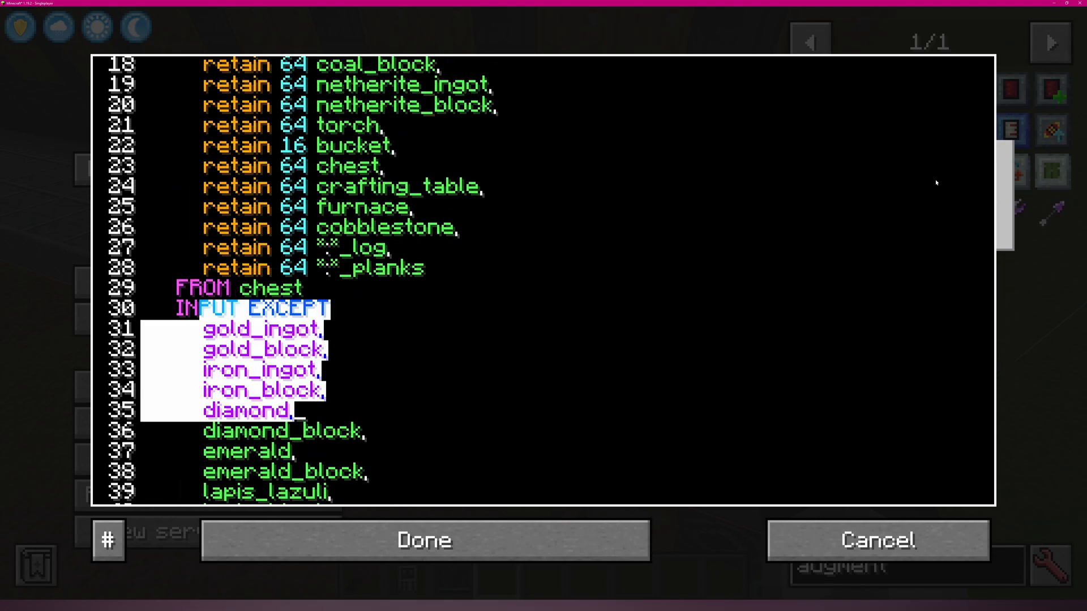
scroll(down, 3)
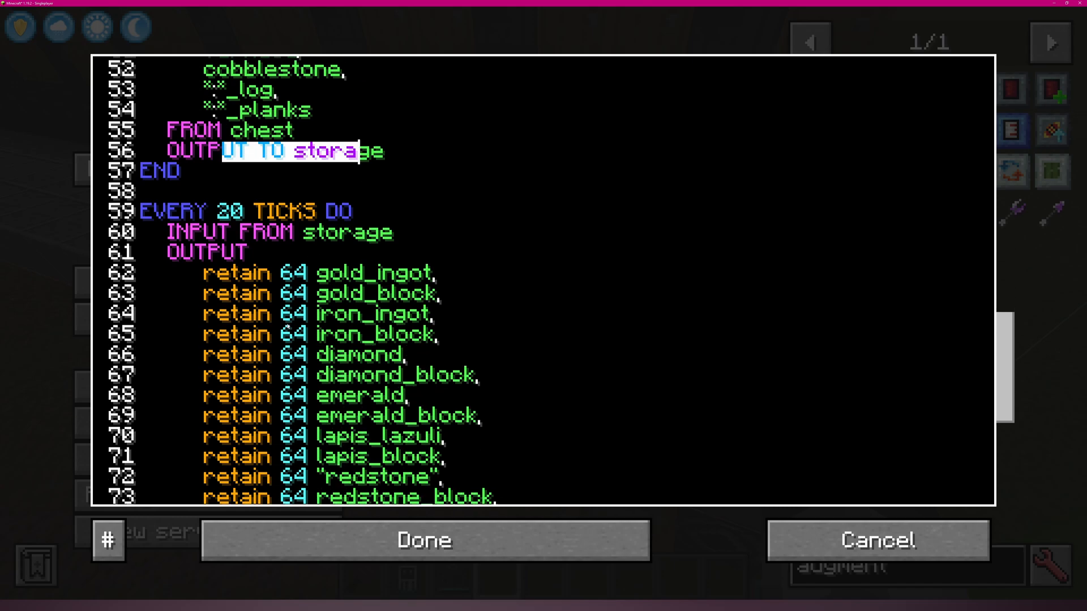
scroll(down, 3)
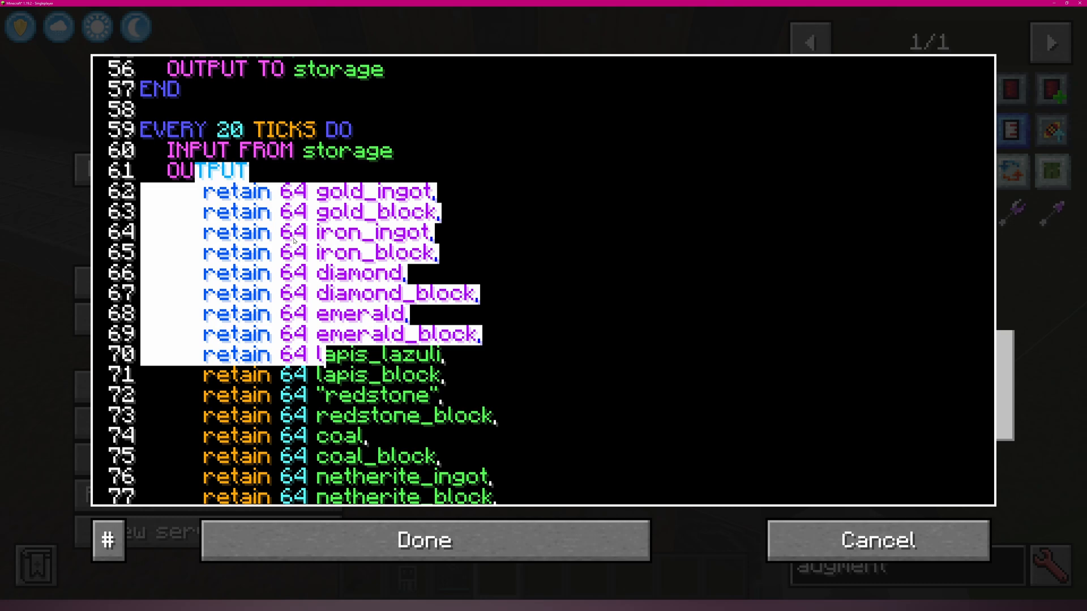
scroll(down, 3)
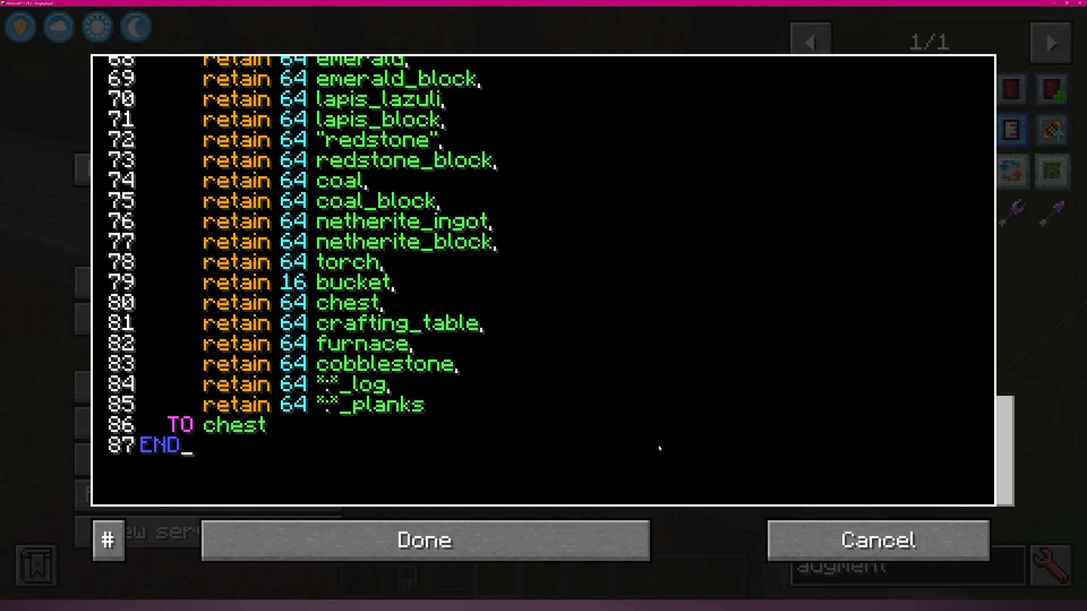
mouse_move(983, 448)
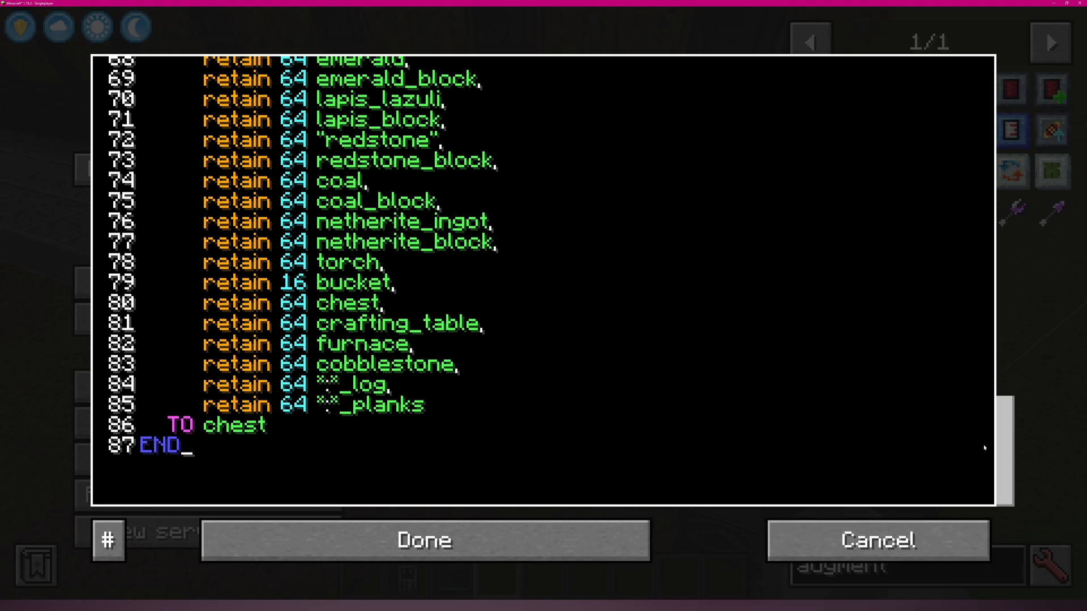
Comment out the storage-to-chest EVERY block on lines 59–87 and save the program
scroll(up, 3)
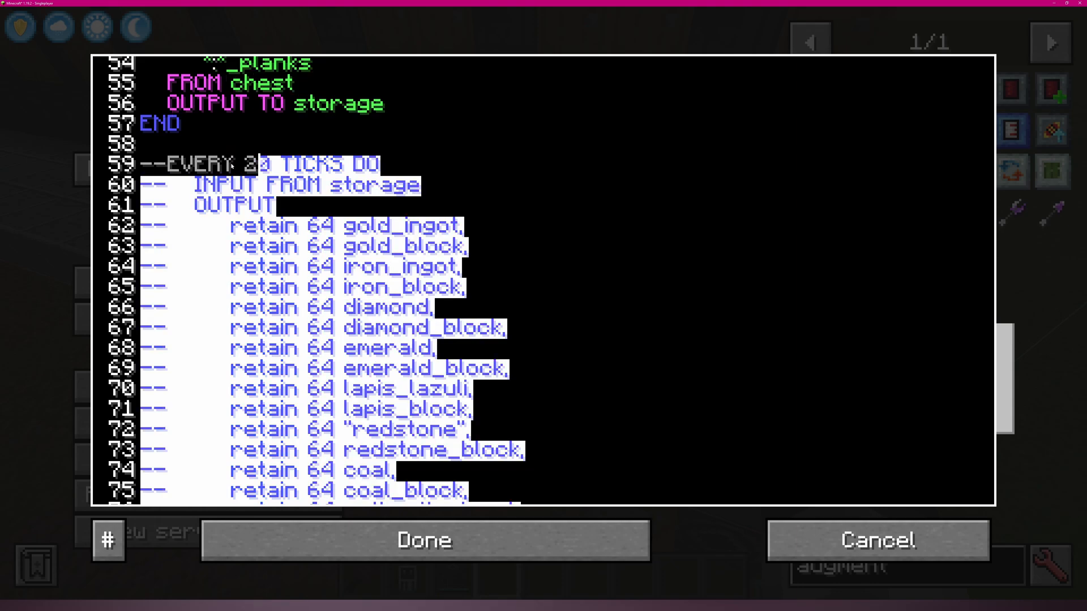
click(170, 164)
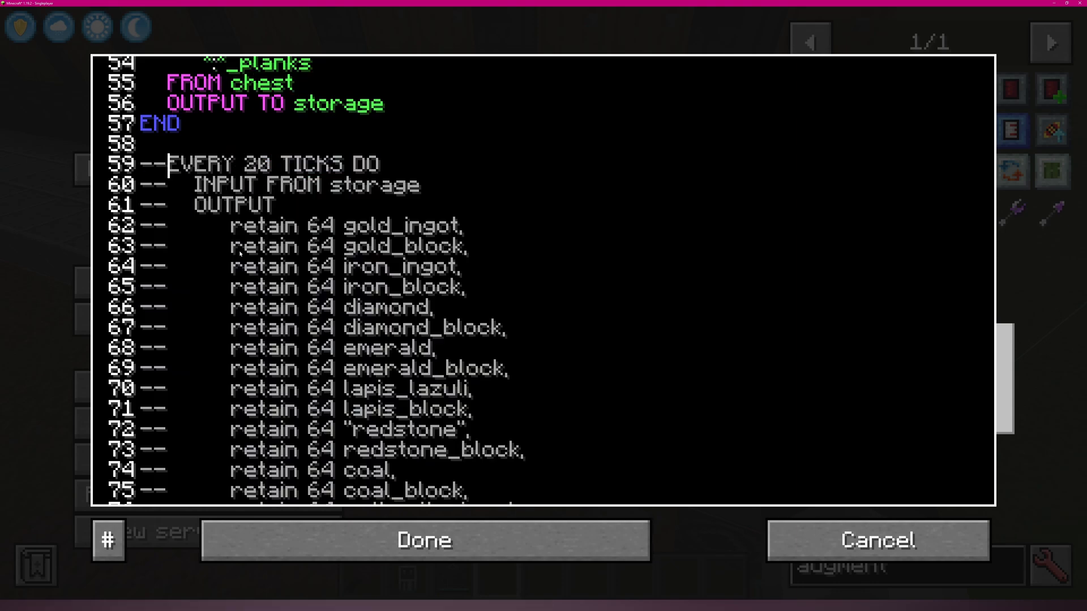
scroll(down, 3)
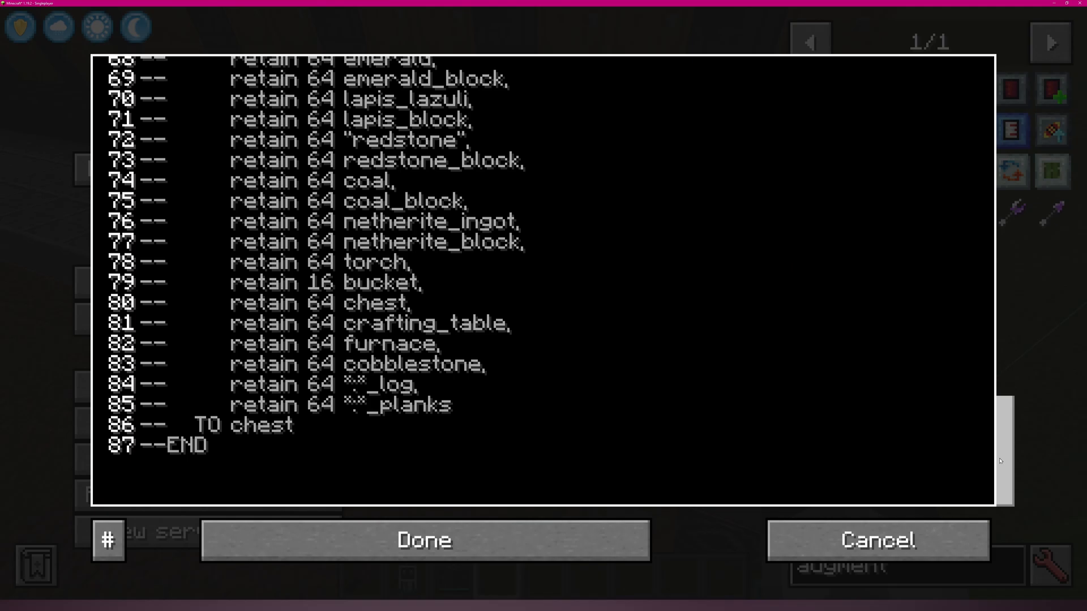
click(423, 540)
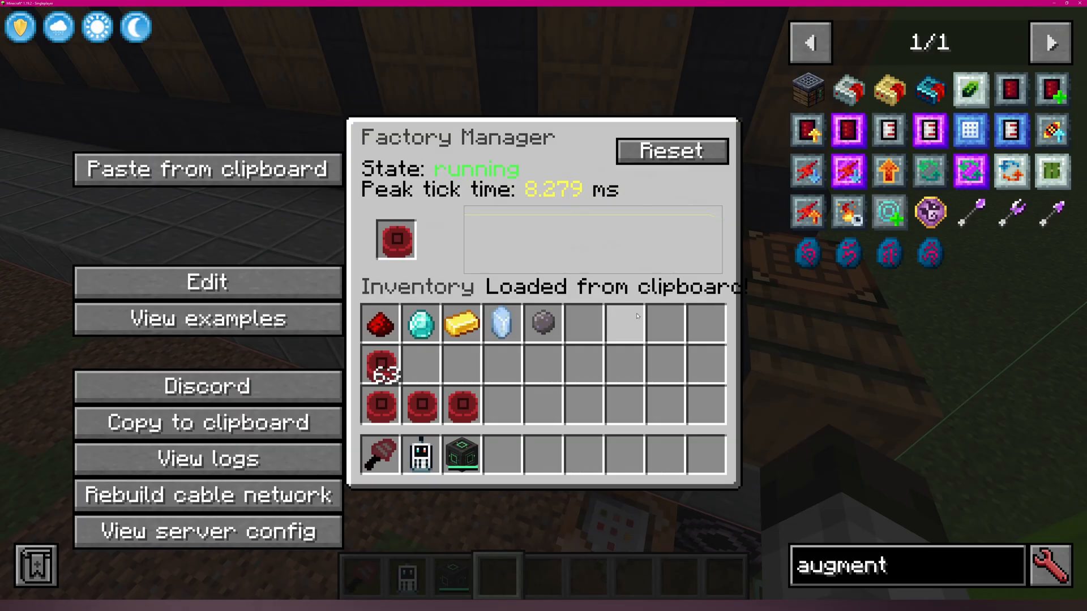
mouse_move(721, 249)
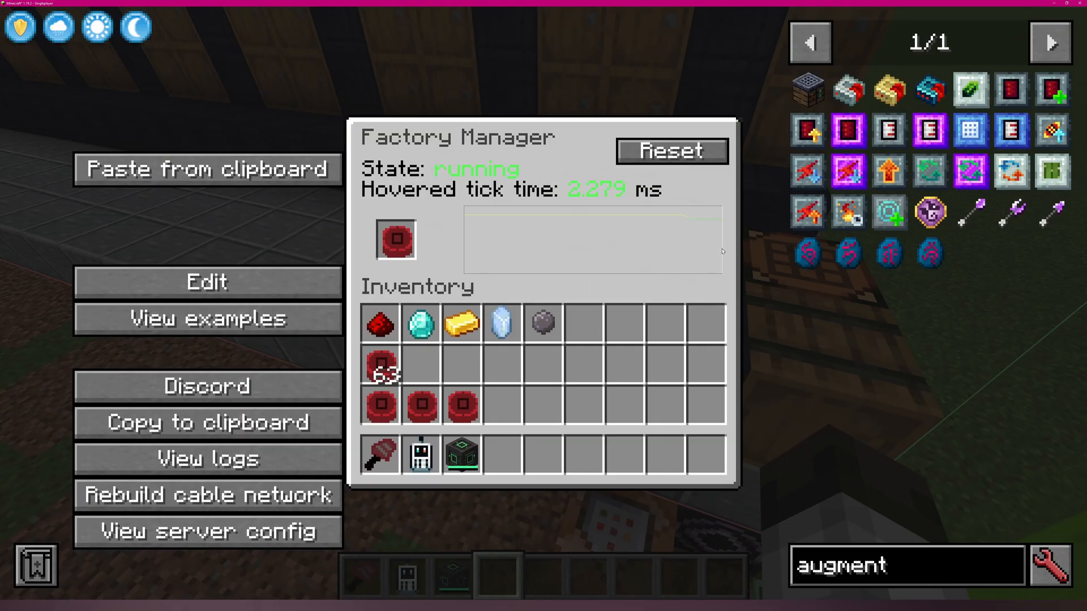
mouse_move(592, 252)
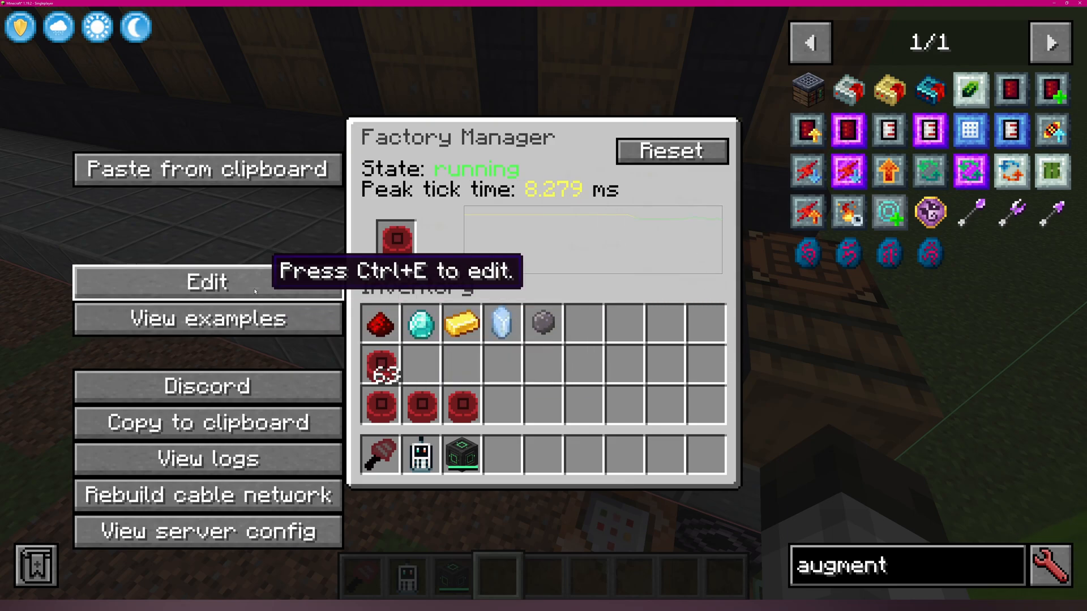
Uncomment lines 59–87, comment out the chest-gathering block on lines 3–57, and save
click(206, 282)
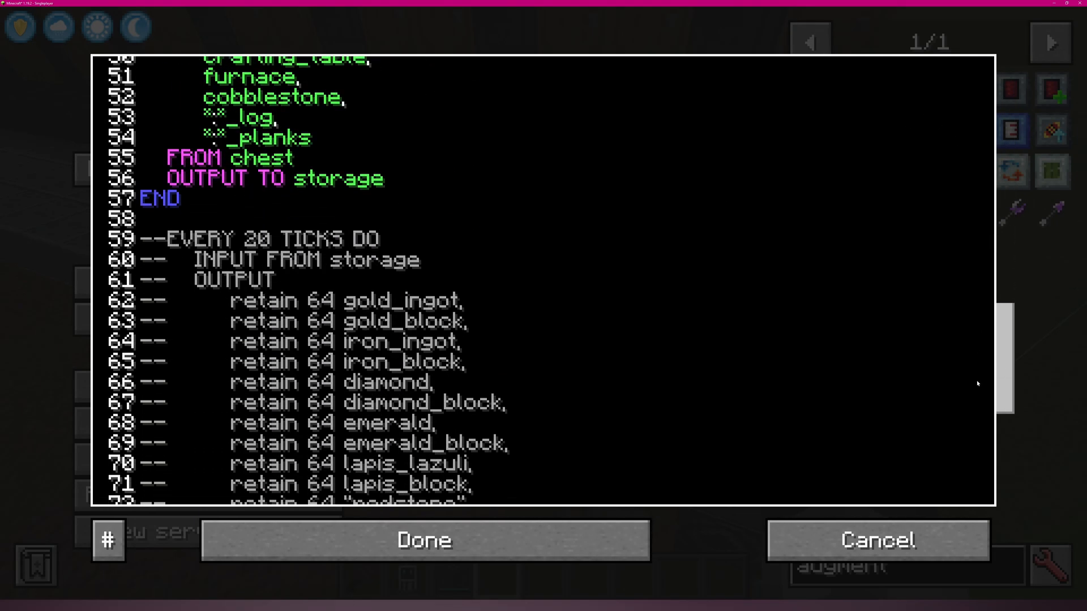
scroll(down, 3)
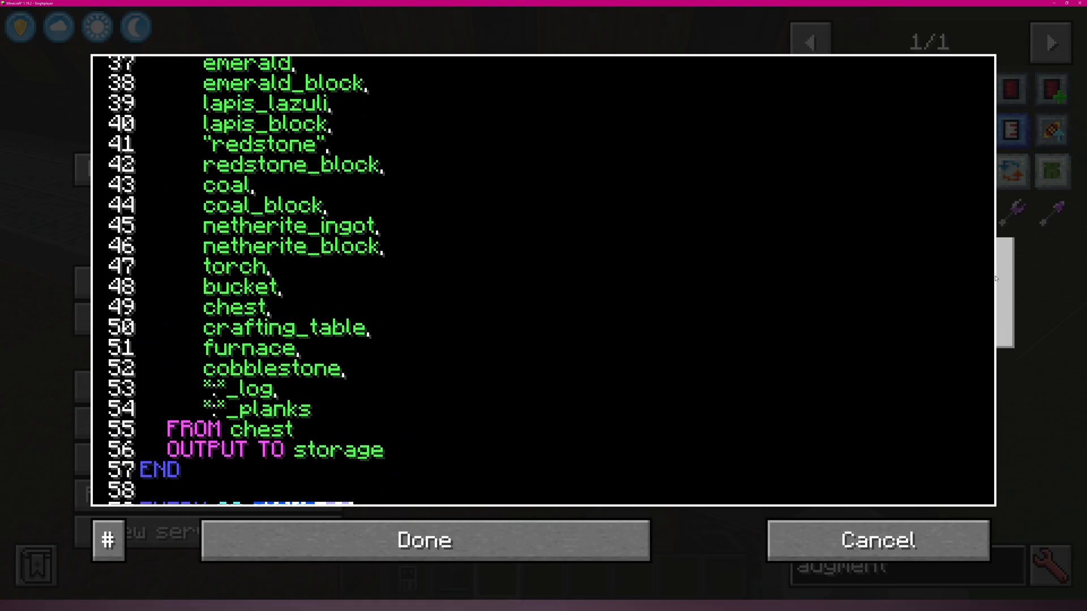
scroll(up, 3)
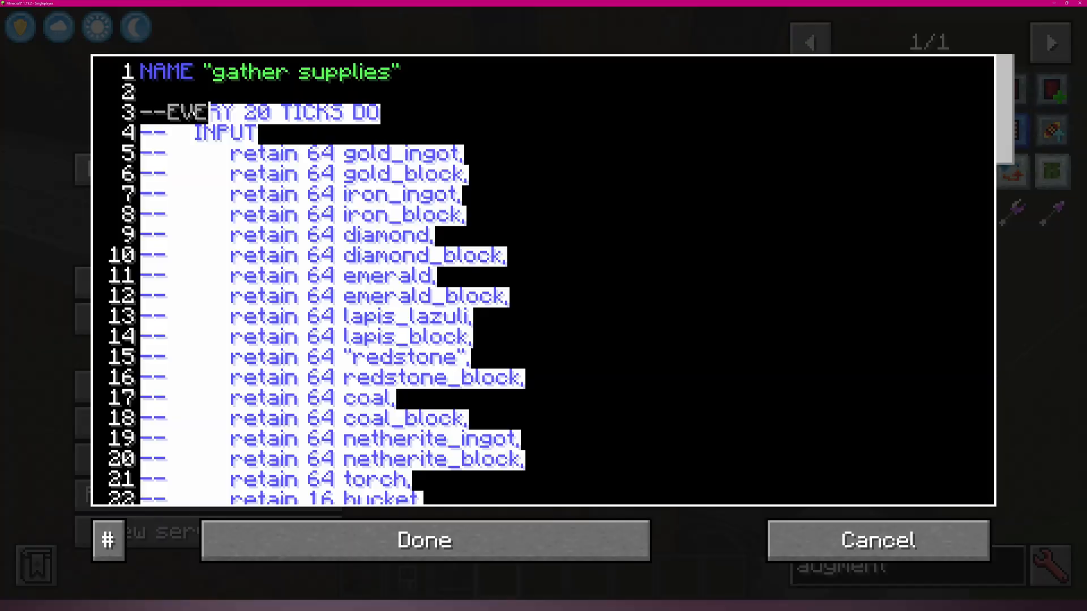
click(422, 540)
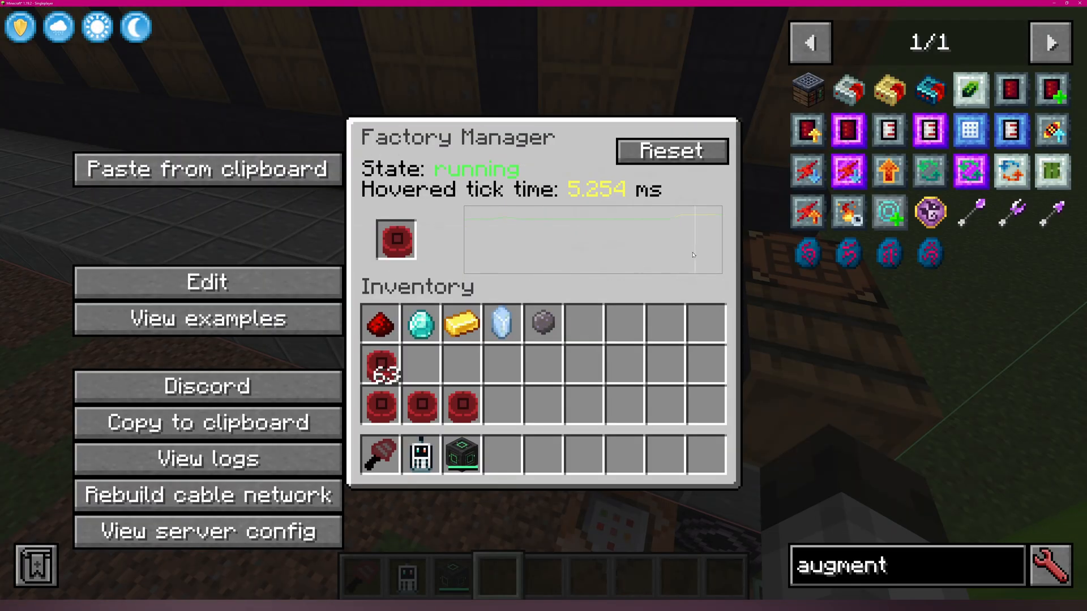
mouse_move(717, 254)
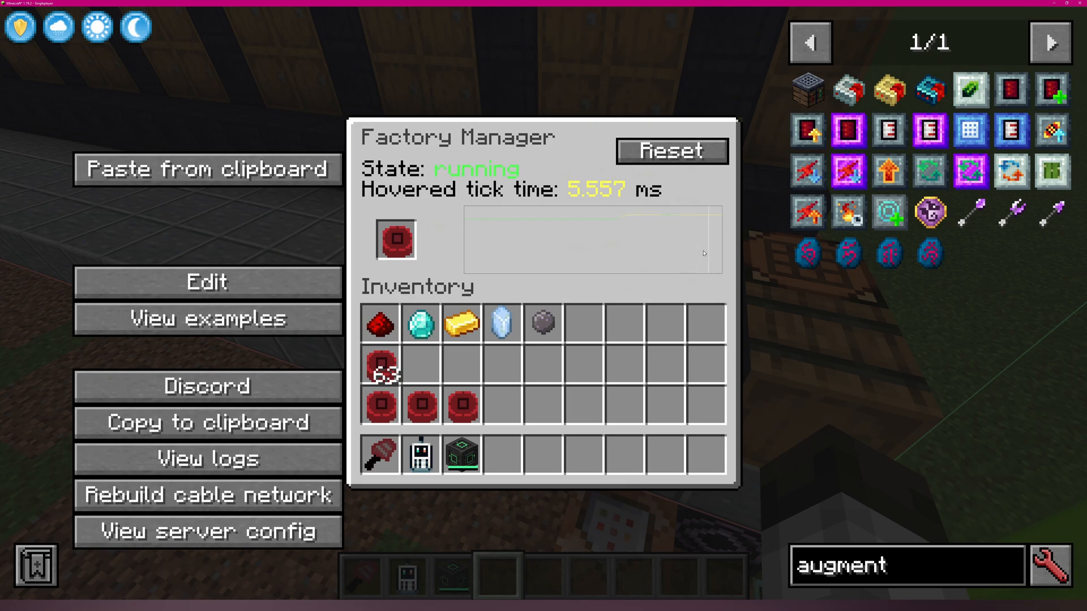
Reopen the program to confirm only the first EVERY block is commented out
click(206, 282)
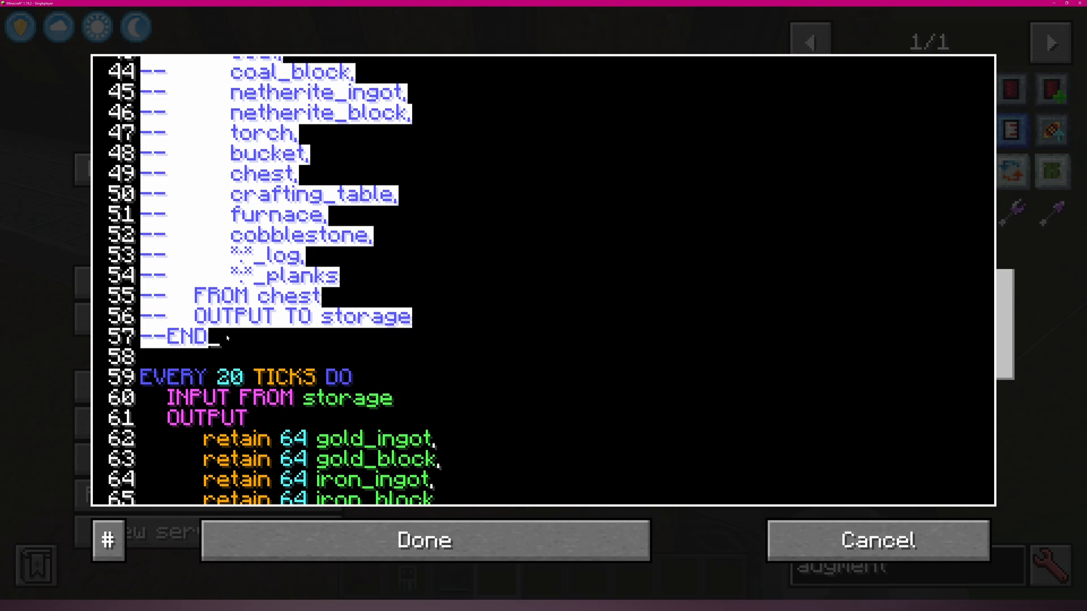
scroll(up, 3)
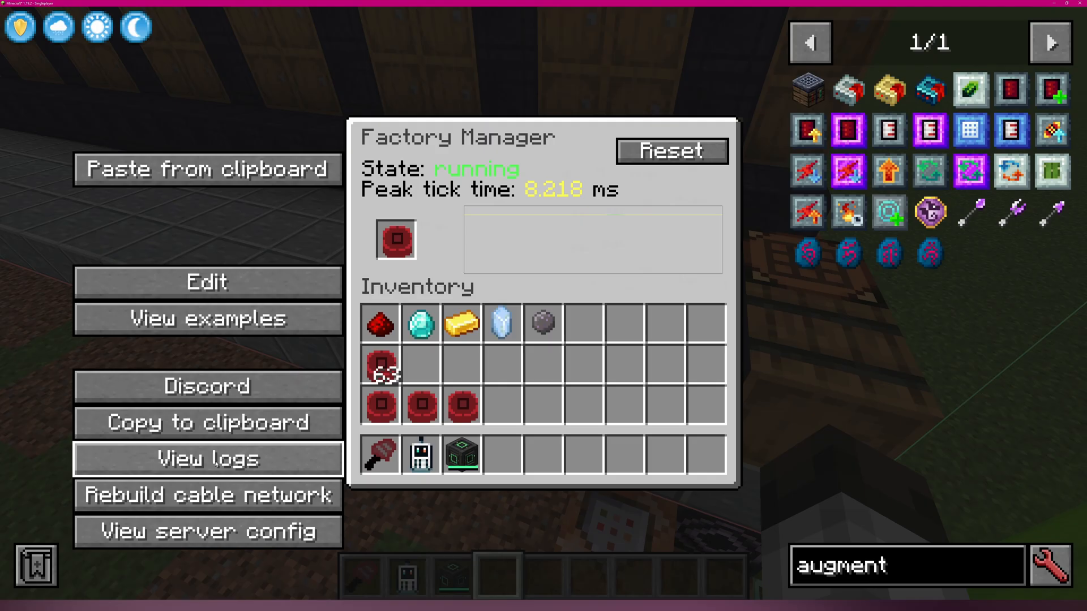
click(206, 458)
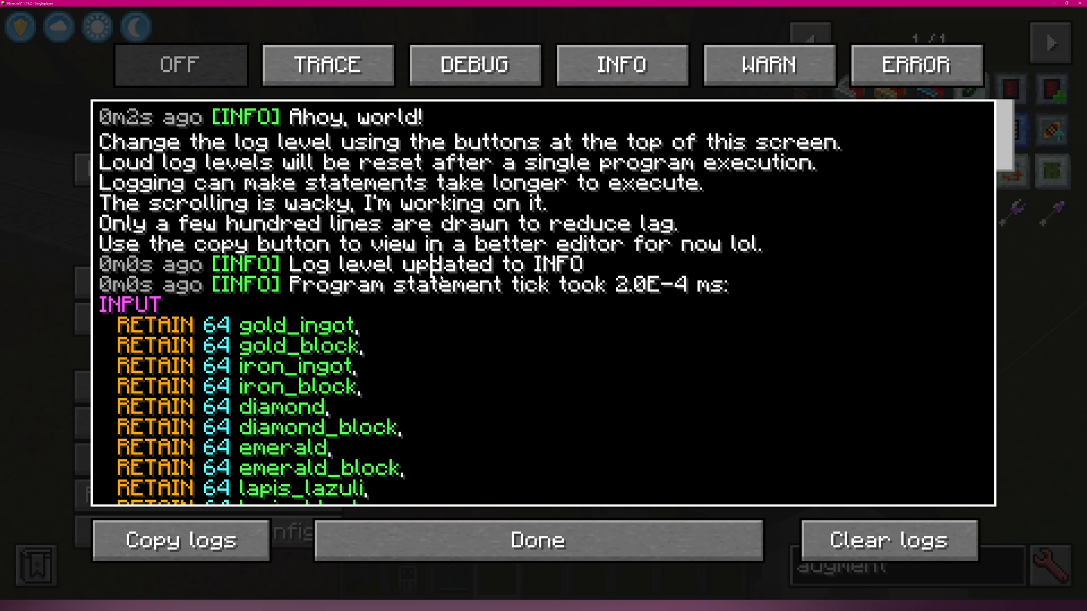
scroll(down, 3)
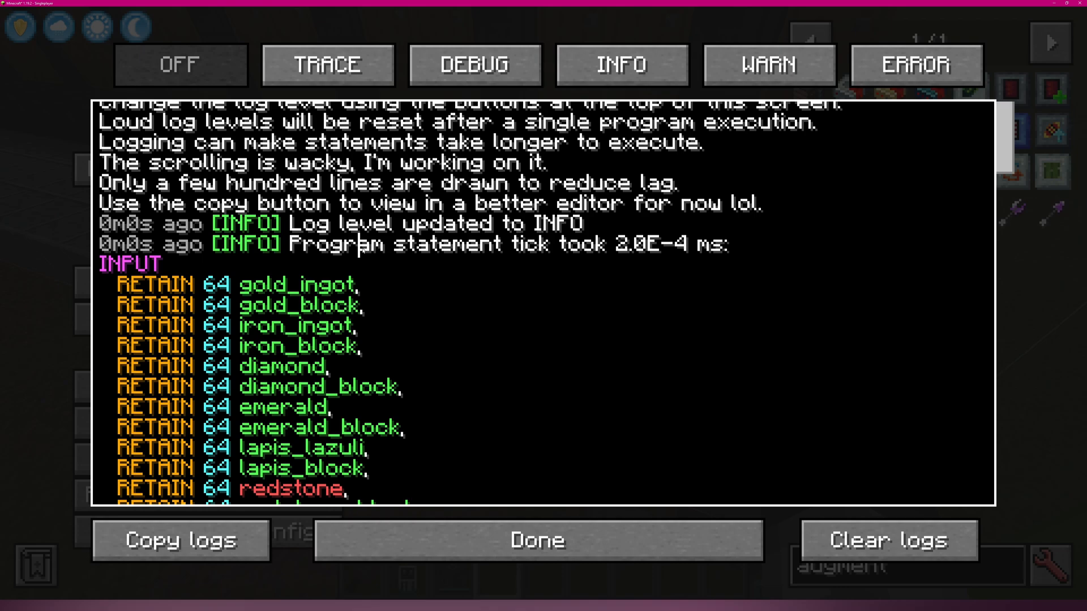
double_click(128, 263)
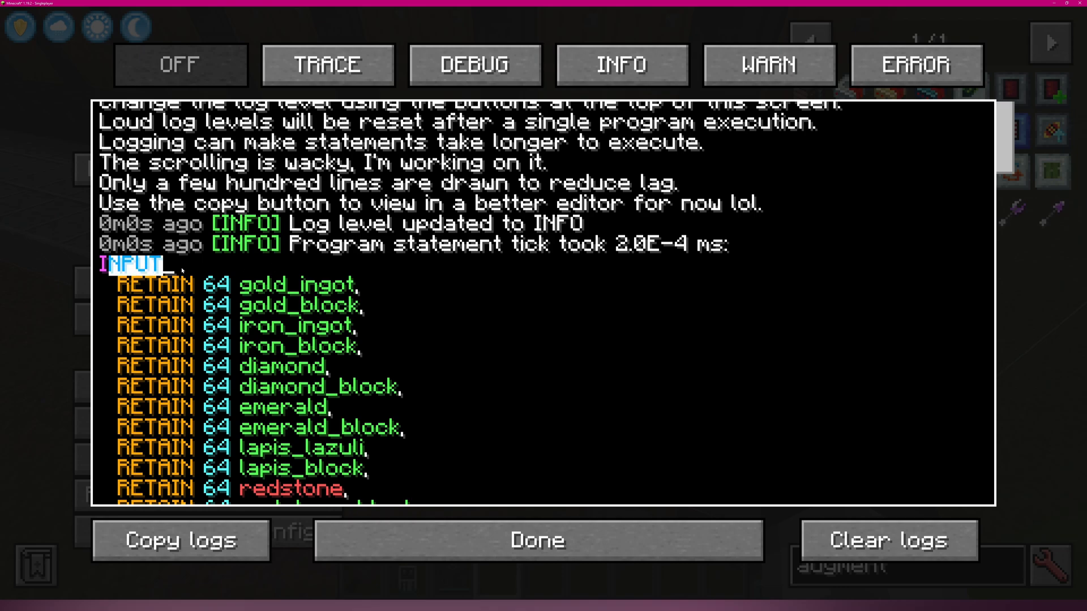
scroll(down, 3)
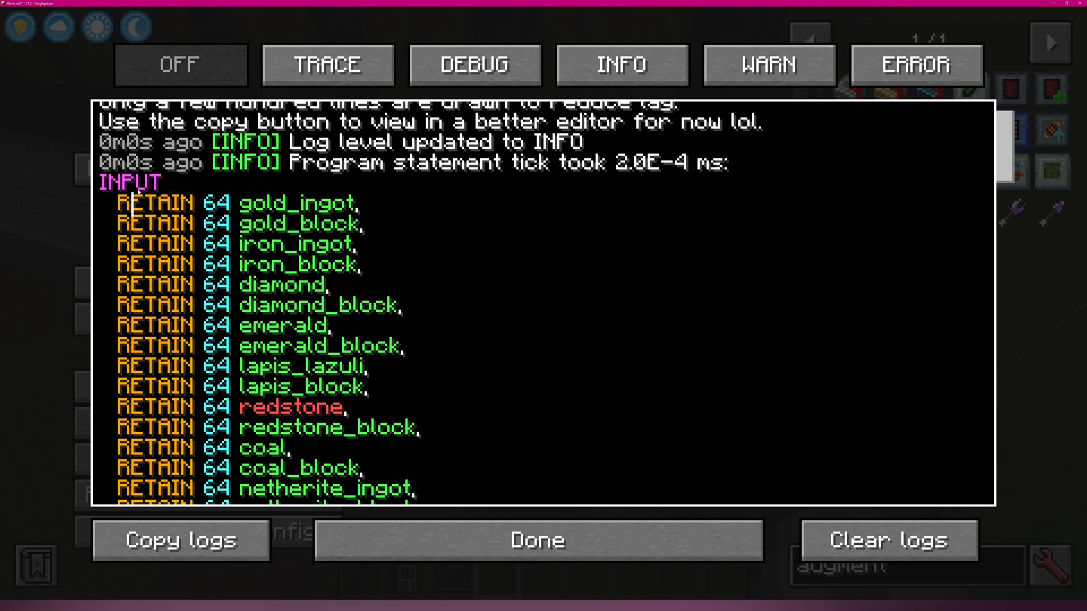
scroll(down, 3)
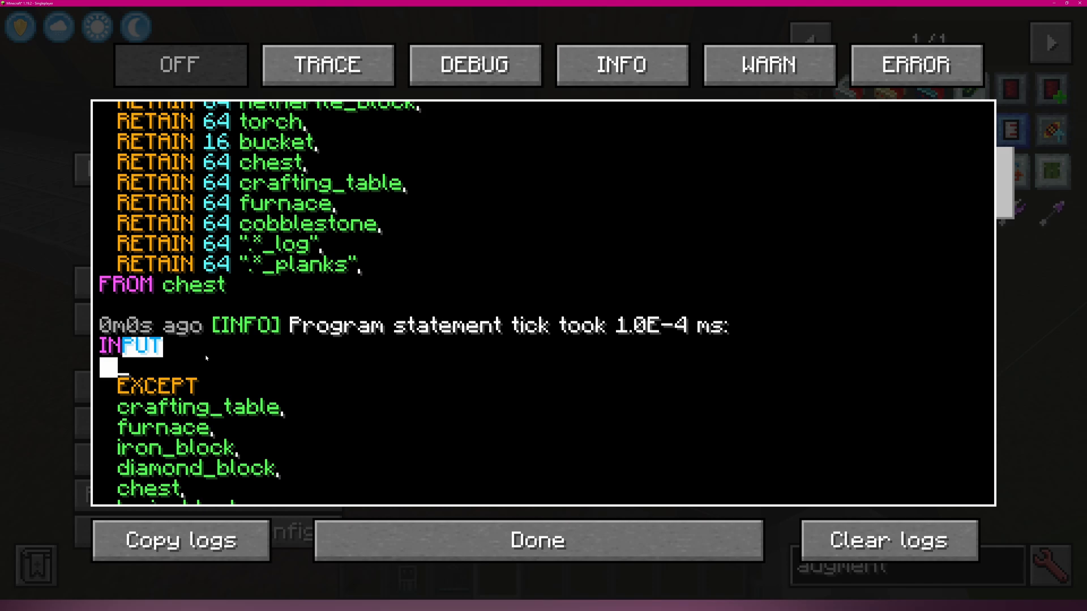
scroll(down, 3)
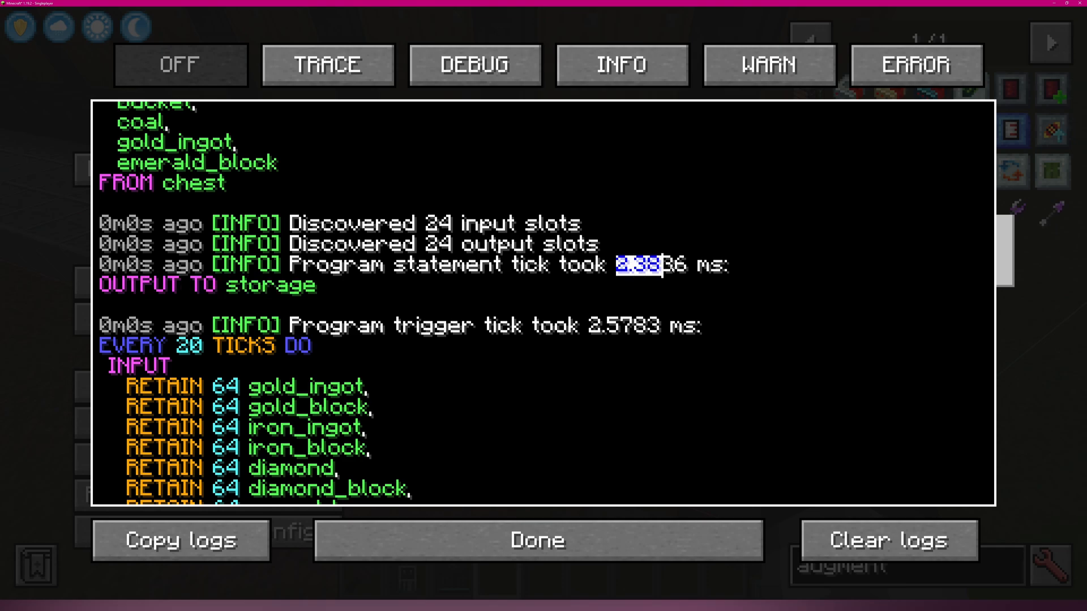
scroll(down, 3)
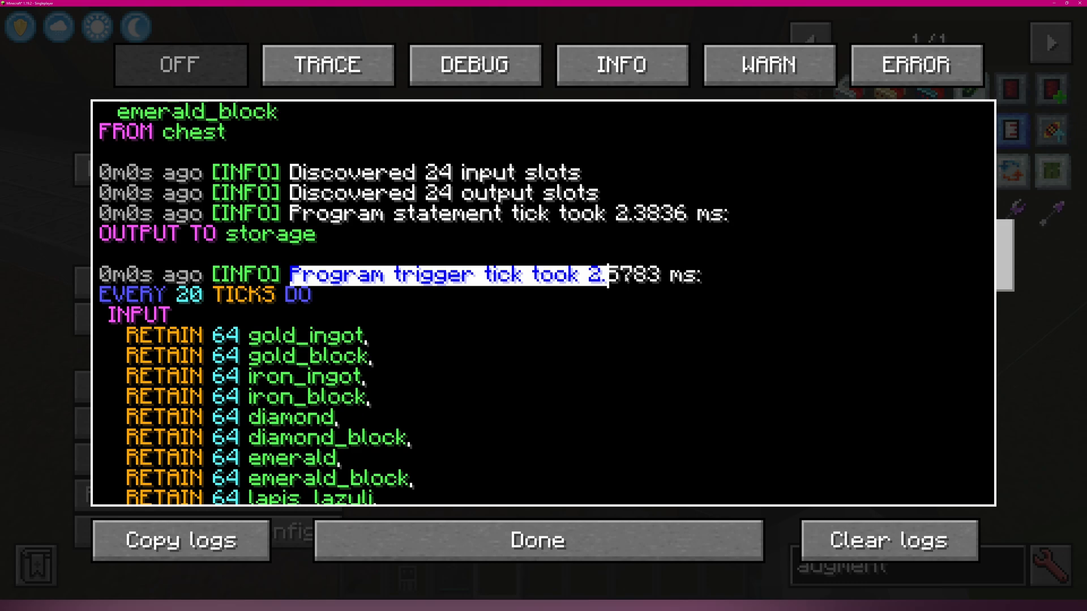
scroll(down, 3)
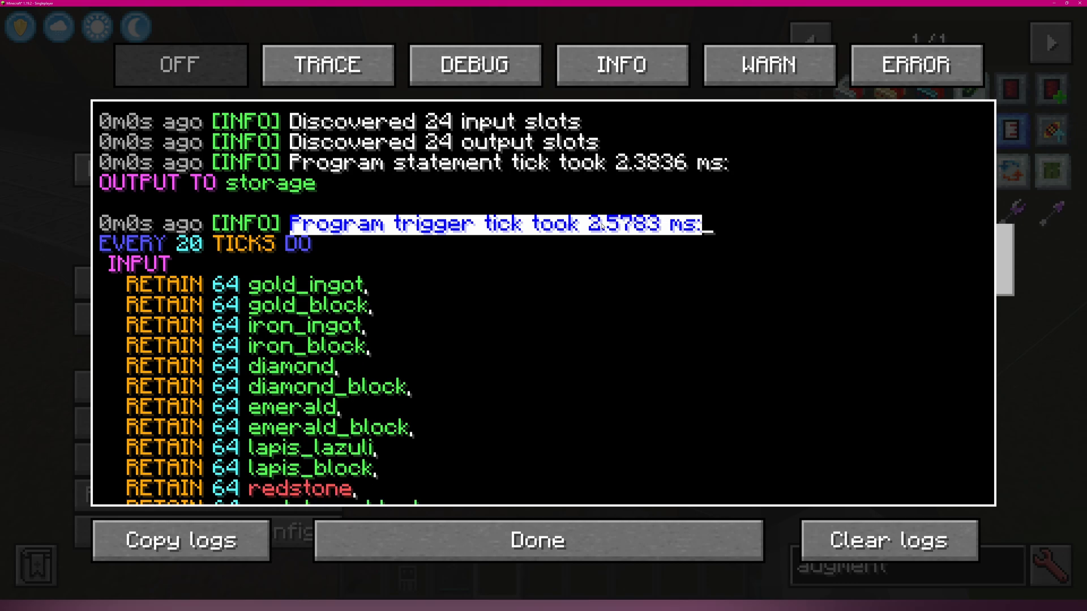
scroll(down, 3)
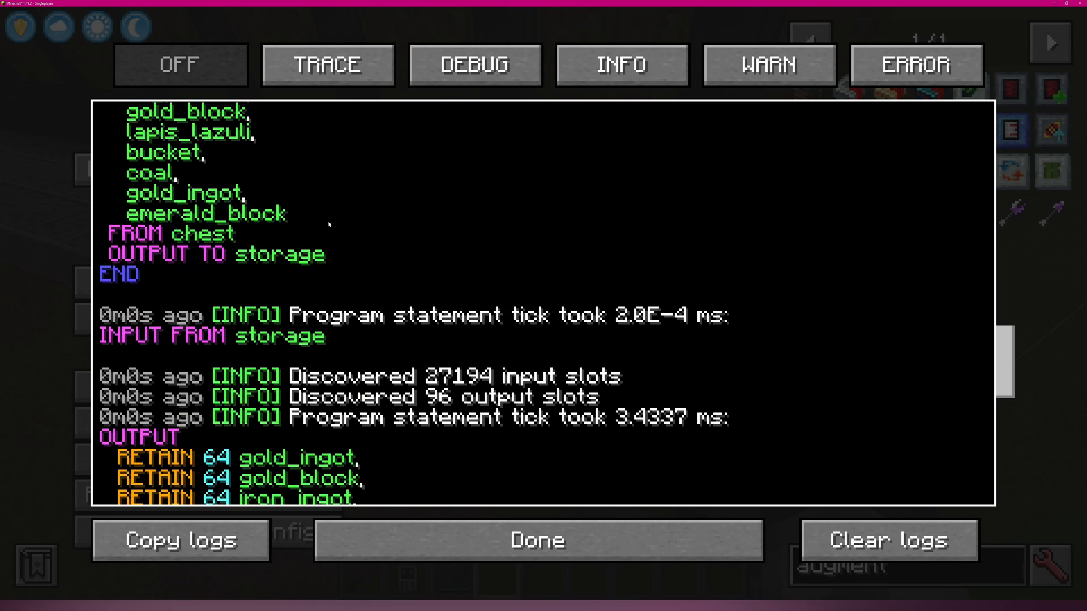
Review the existing logs to the end, noting the 3.4337 ms statement tick time
scroll(down, 3)
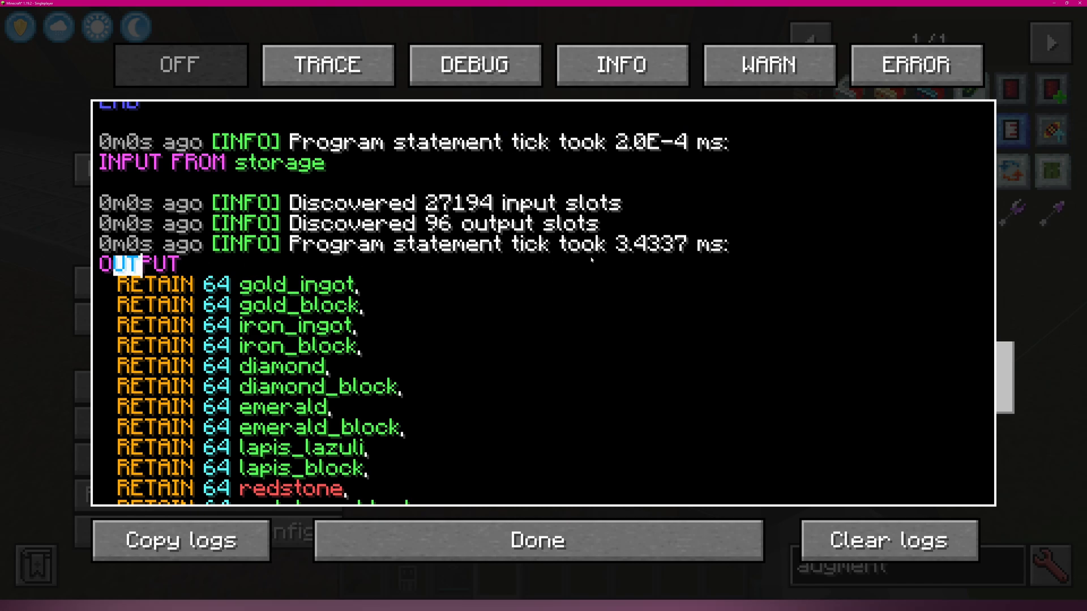
double_click(649, 244)
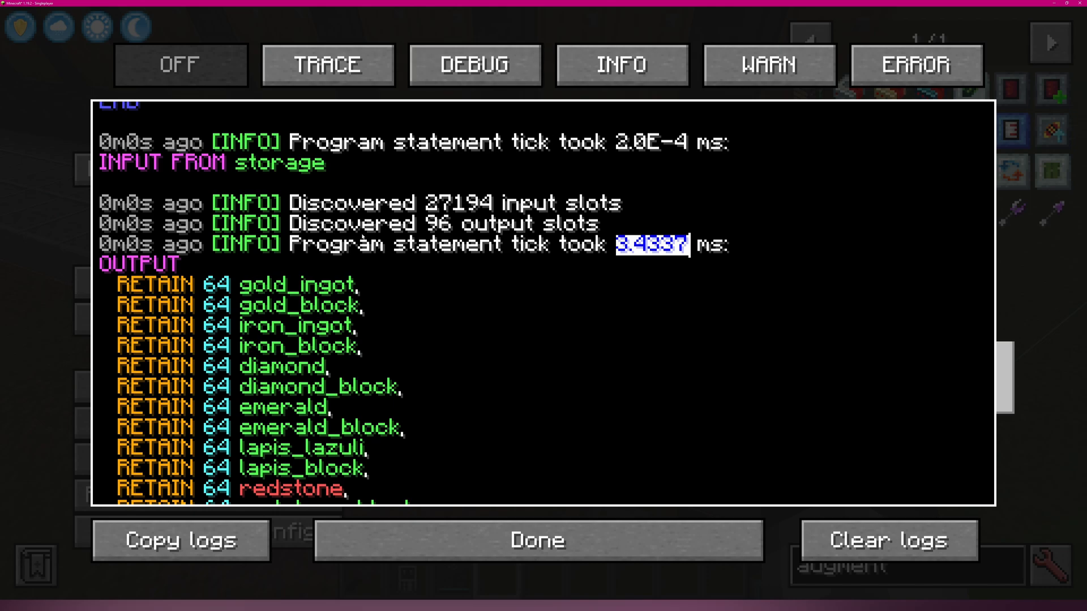
scroll(down, 3)
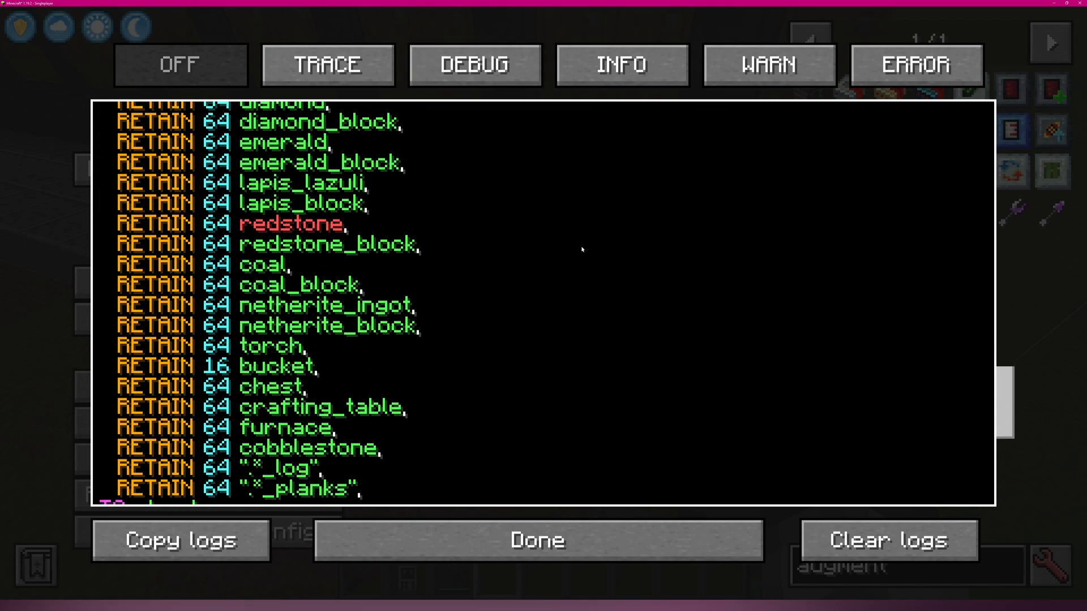
scroll(up, 3)
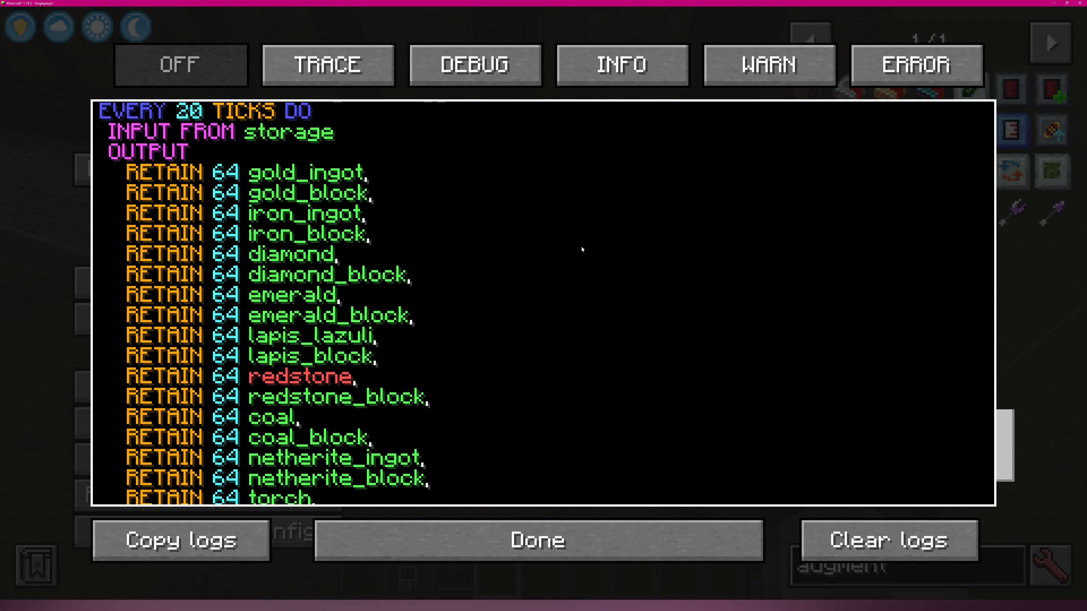
scroll(down, 3)
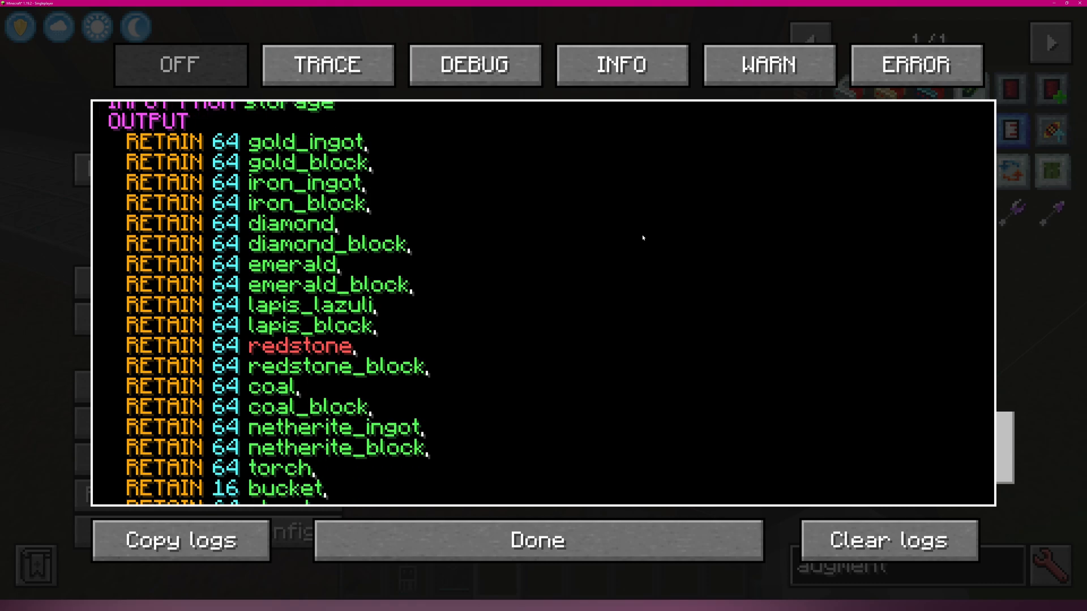
scroll(down, 3)
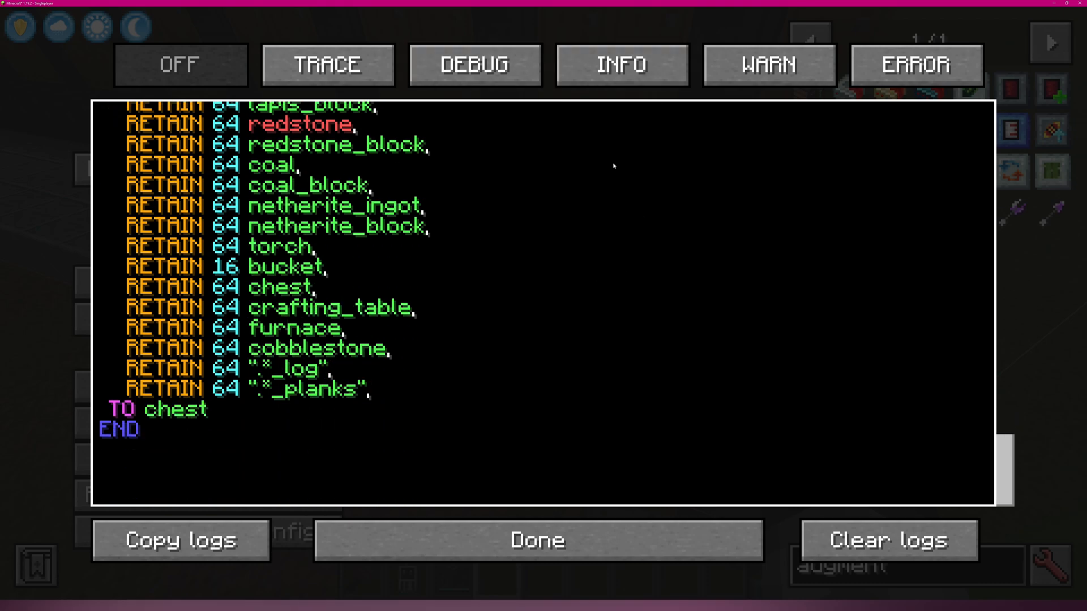
mouse_move(561, 354)
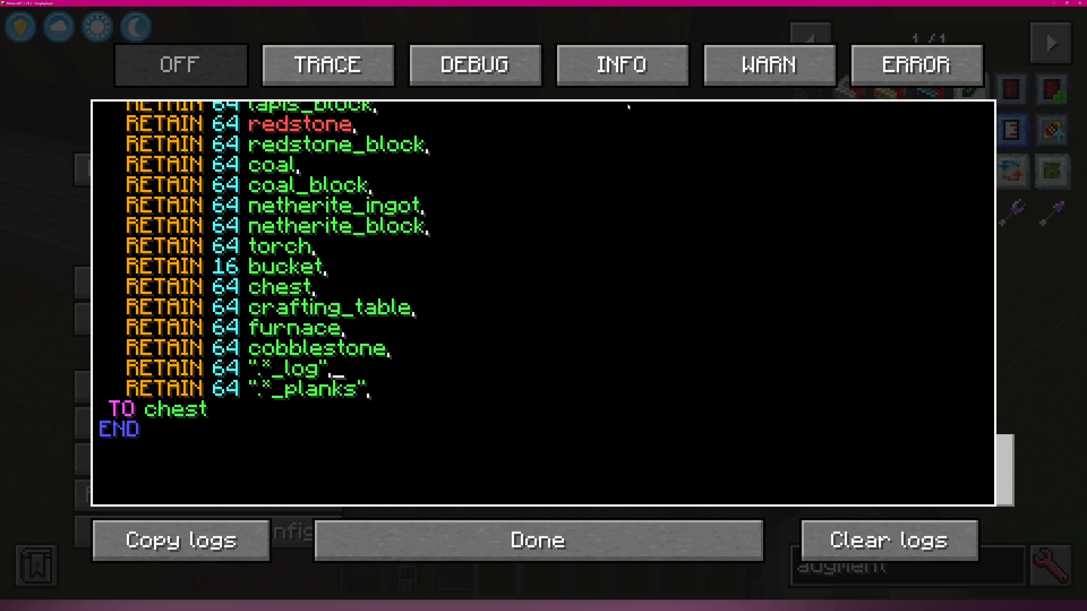
scroll(down, 3)
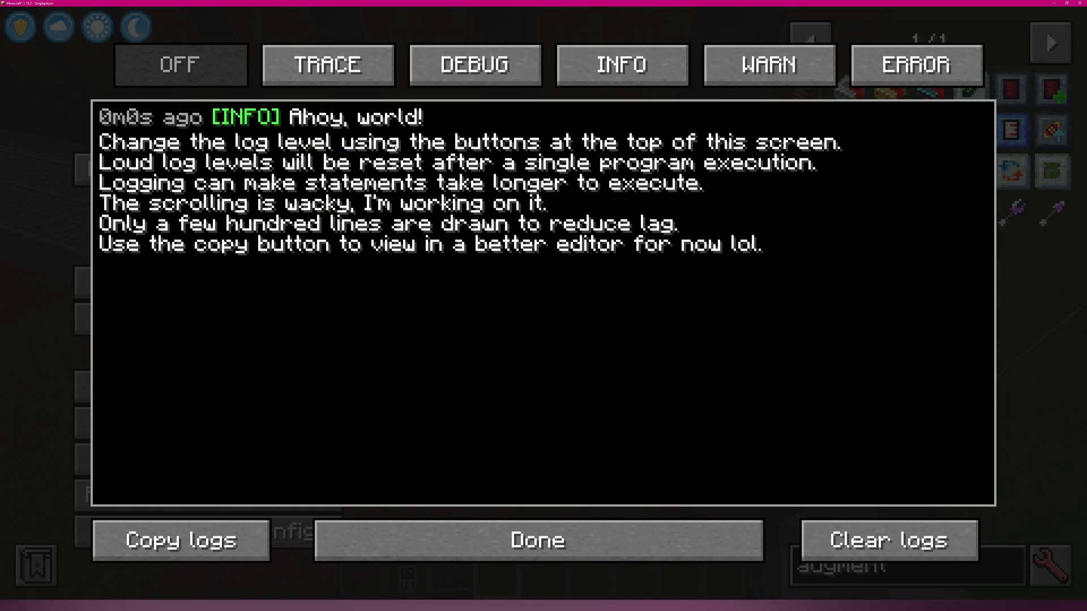
Clear the logs and record a fresh run at DEBUG level
click(889, 540)
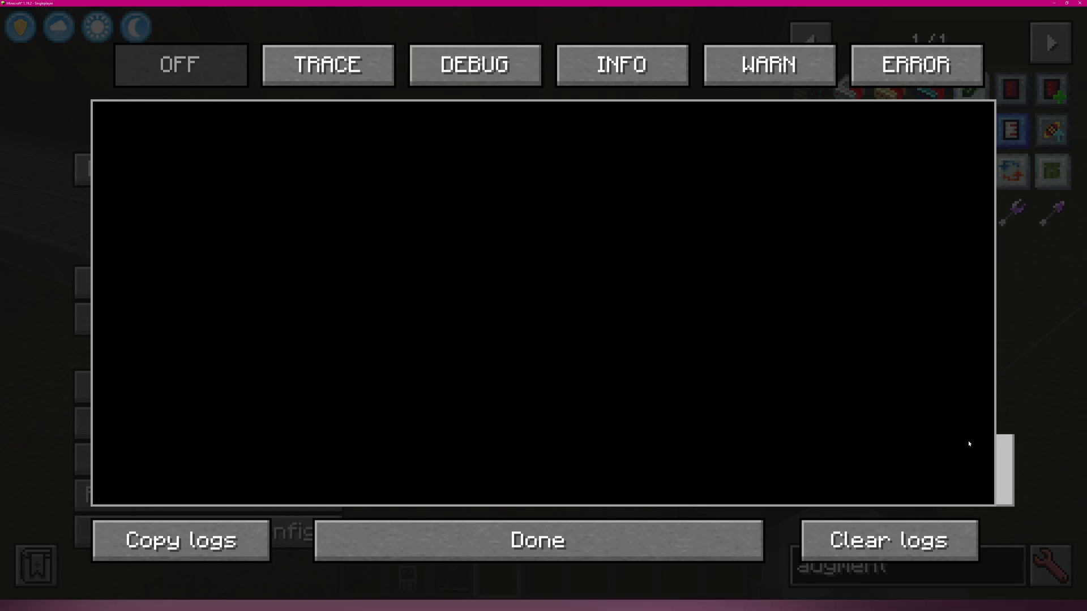
click(474, 66)
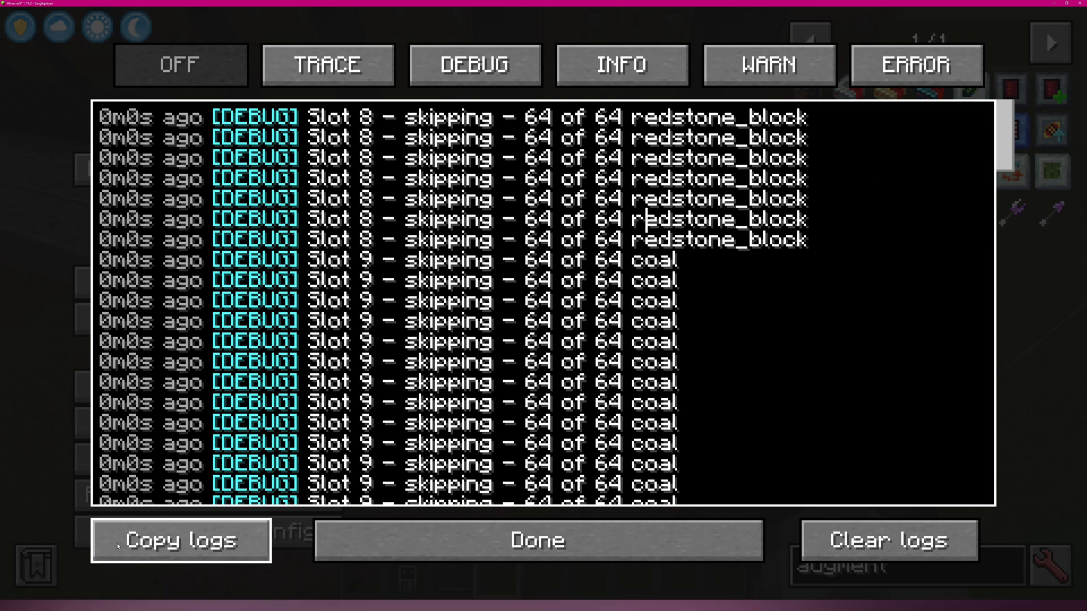
View the copied debug log in VS Code and check the storage label covers 1008 positions
key(alt+tab)
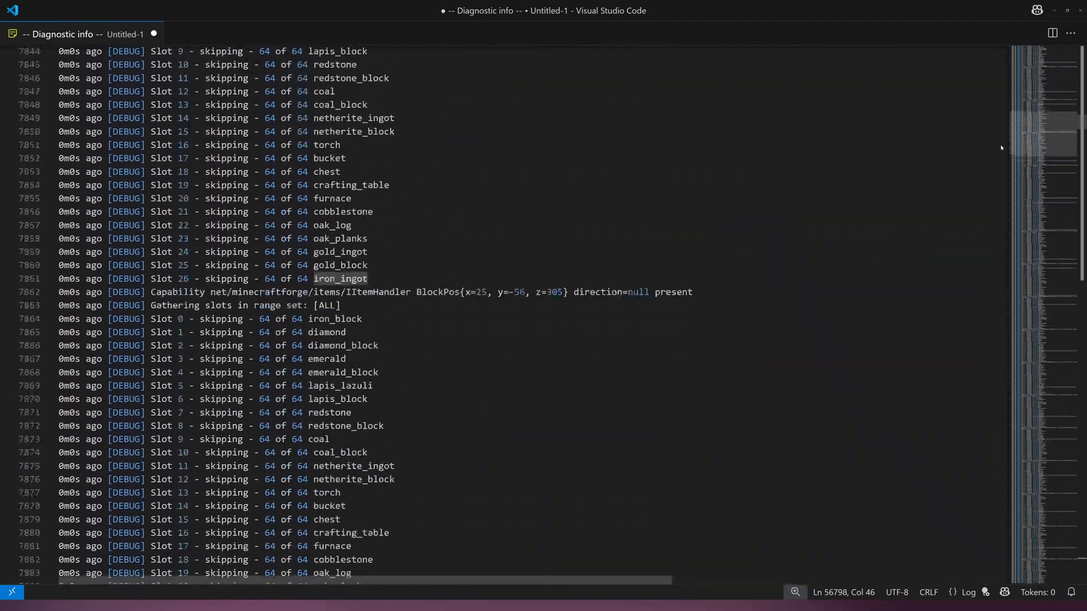
key(ctrl+Home)
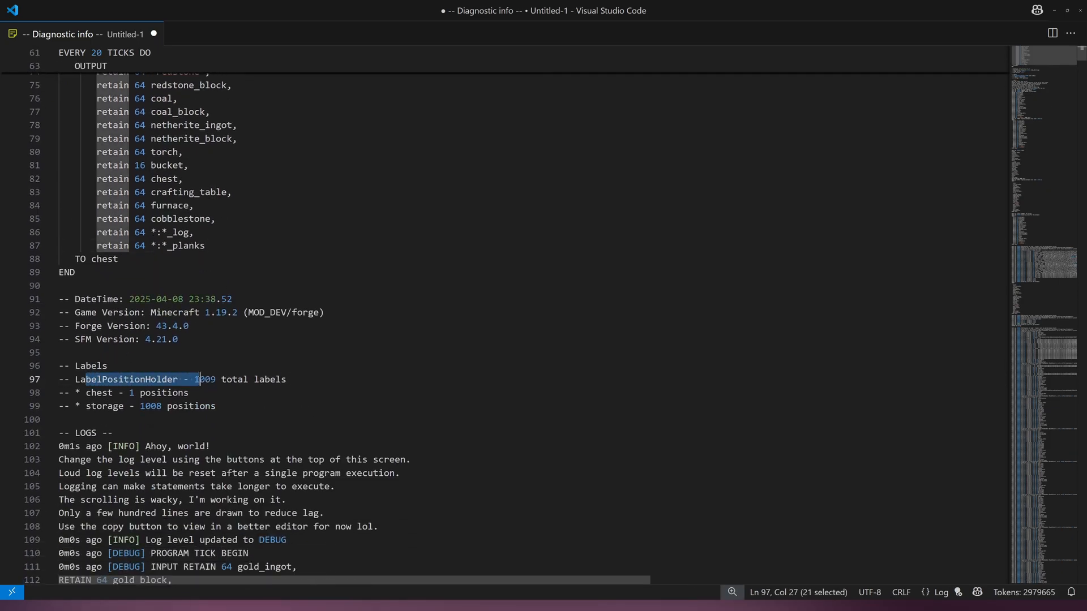
double_click(203, 379)
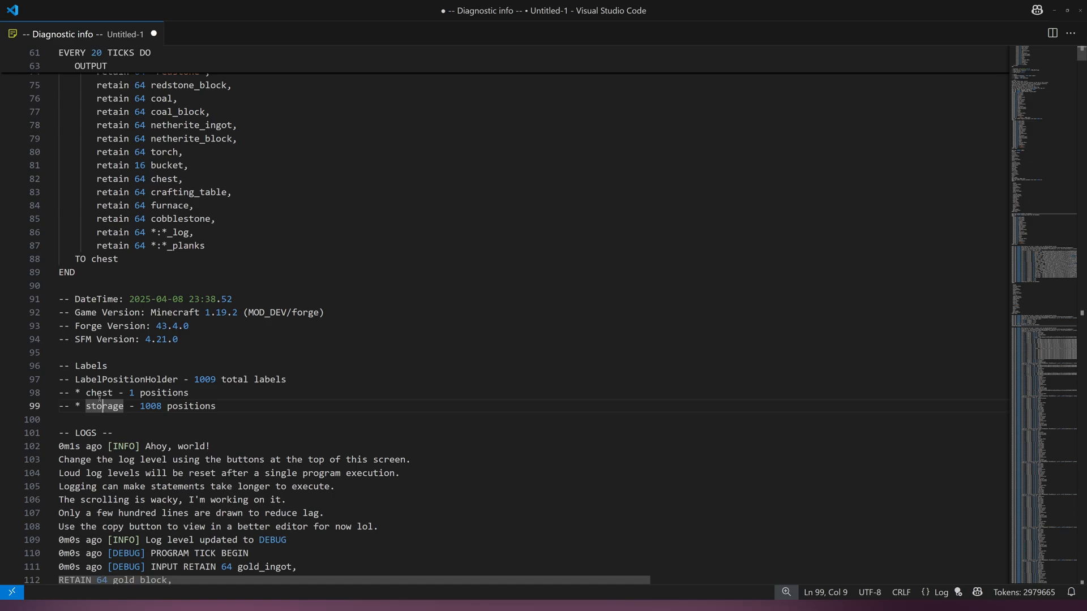
double_click(151, 407)
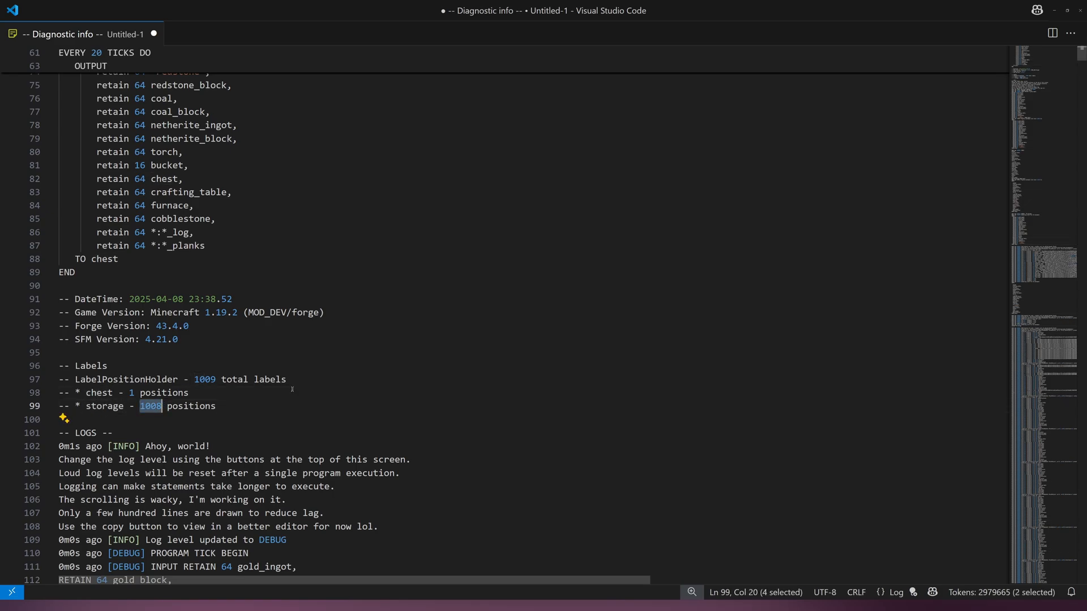
scroll(down, 3)
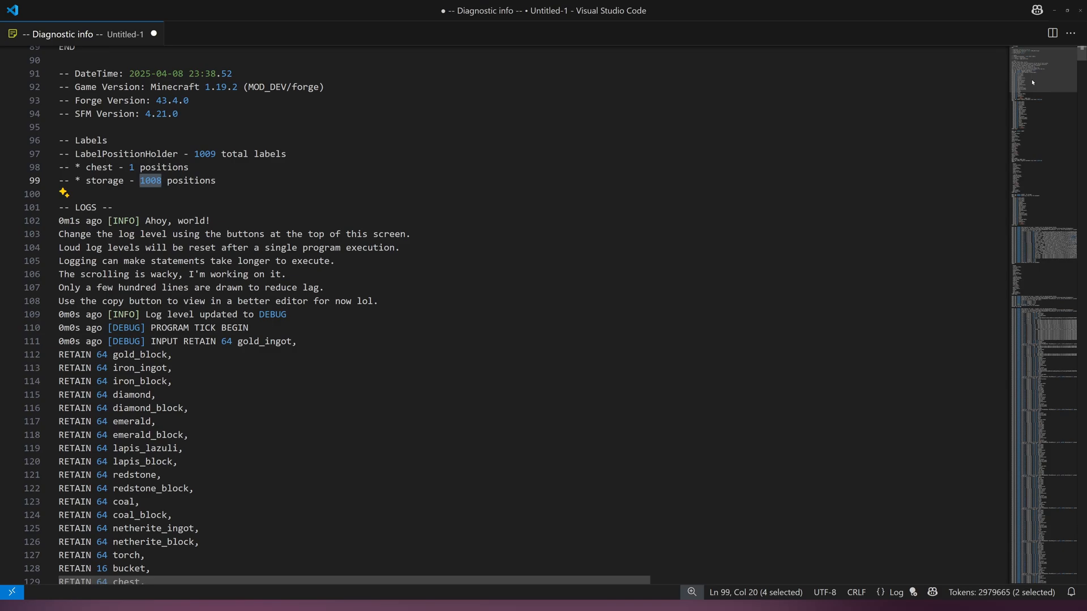
mouse_move(652, 329)
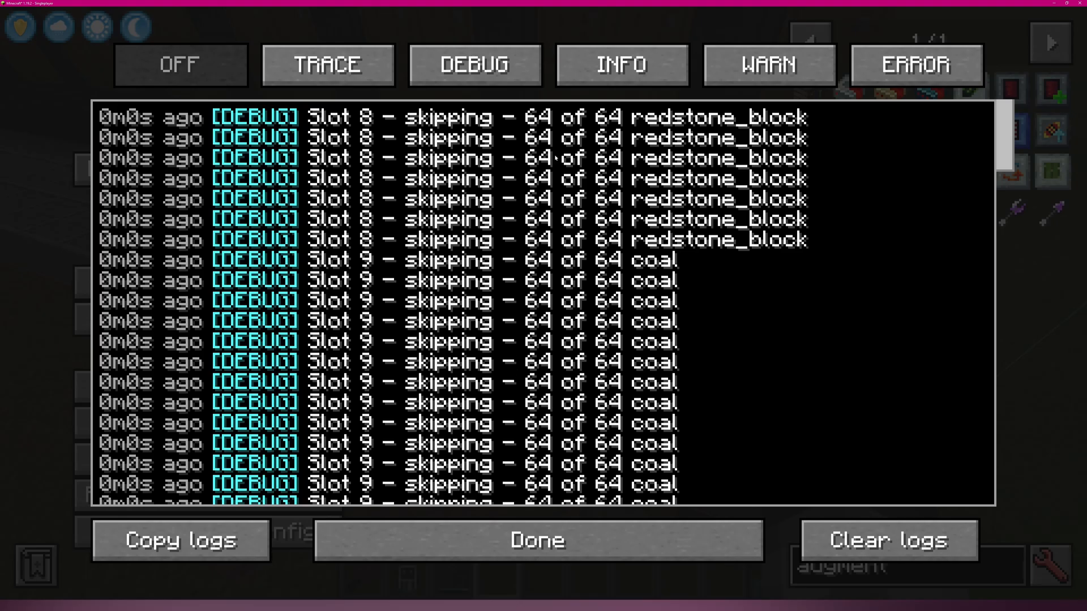
Finish browsing the log output and close the log viewer
scroll(down, 3)
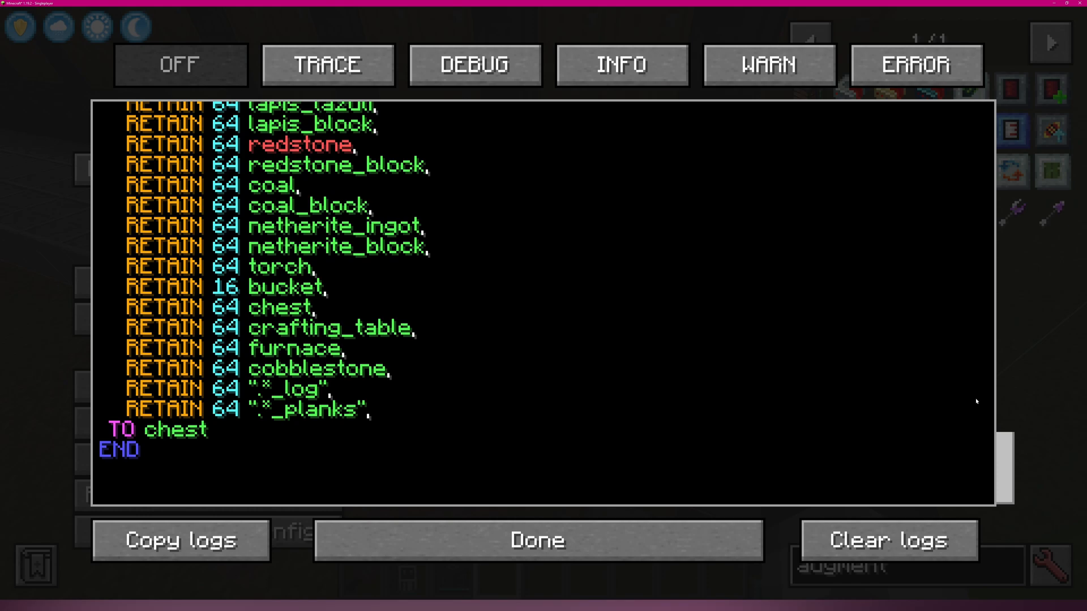
scroll(up, 3)
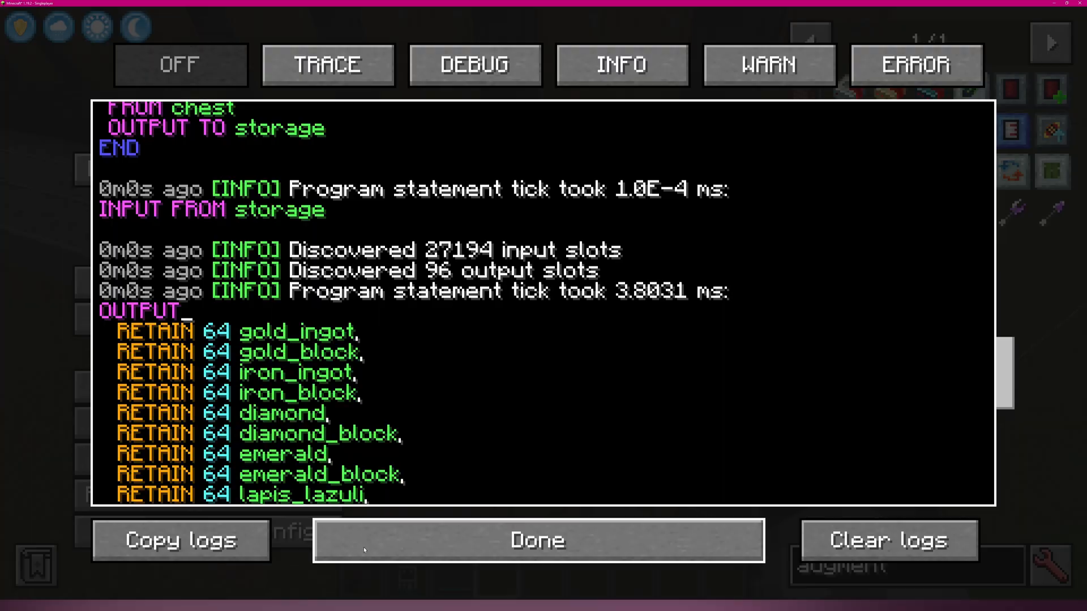
click(536, 540)
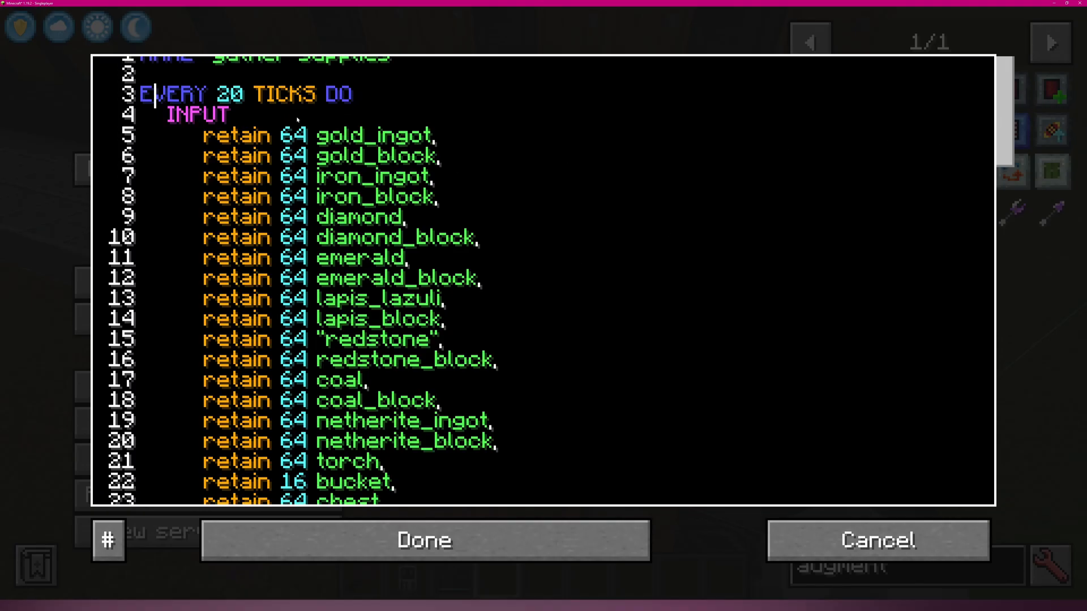
scroll(down, 3)
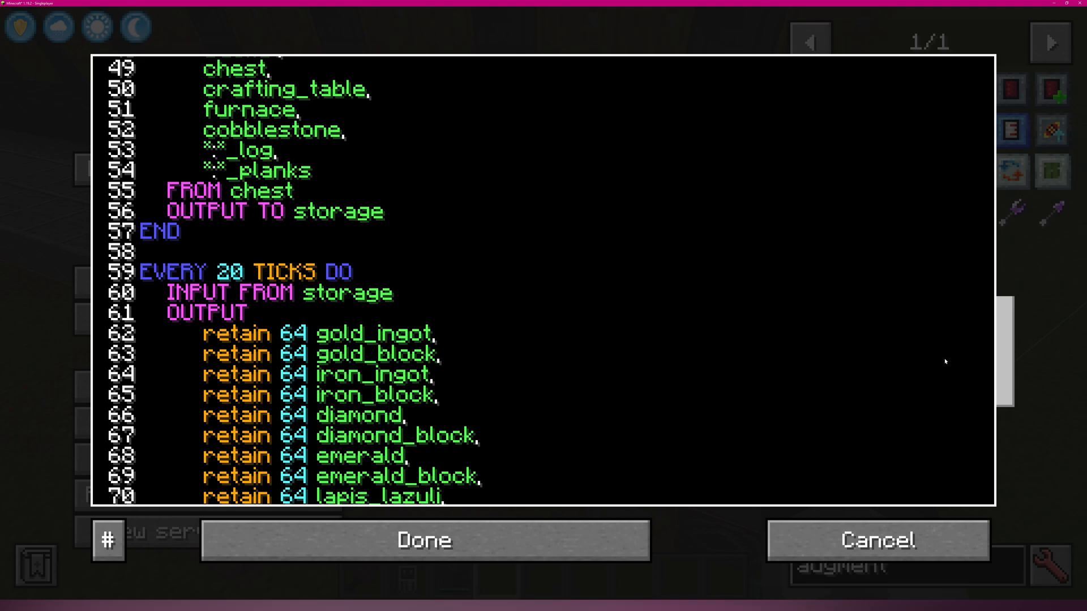
double_click(160, 231)
text(FORGET)
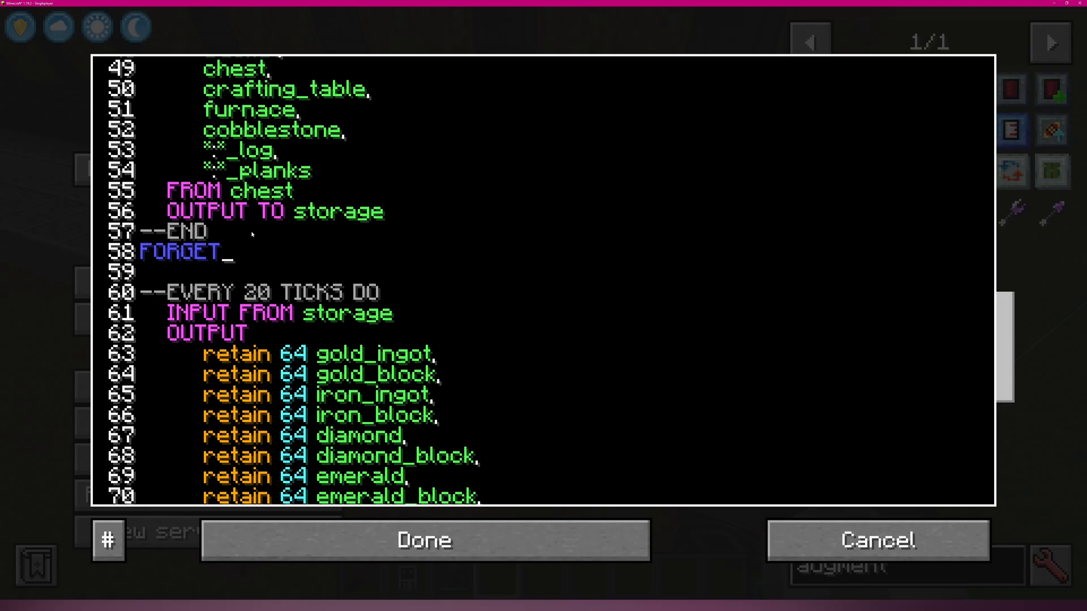
click(422, 541)
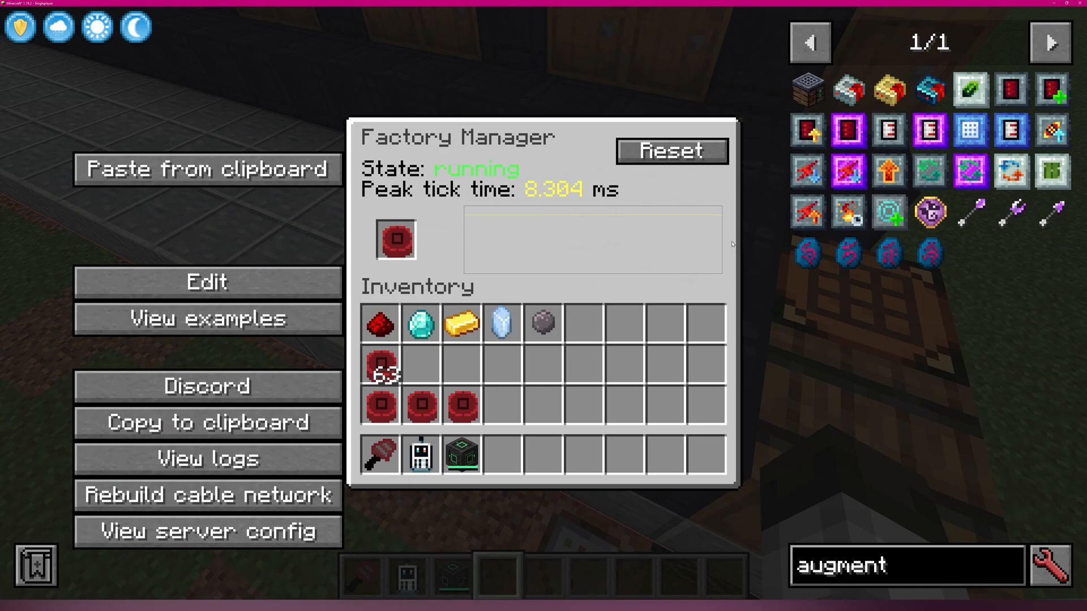
mouse_move(206, 318)
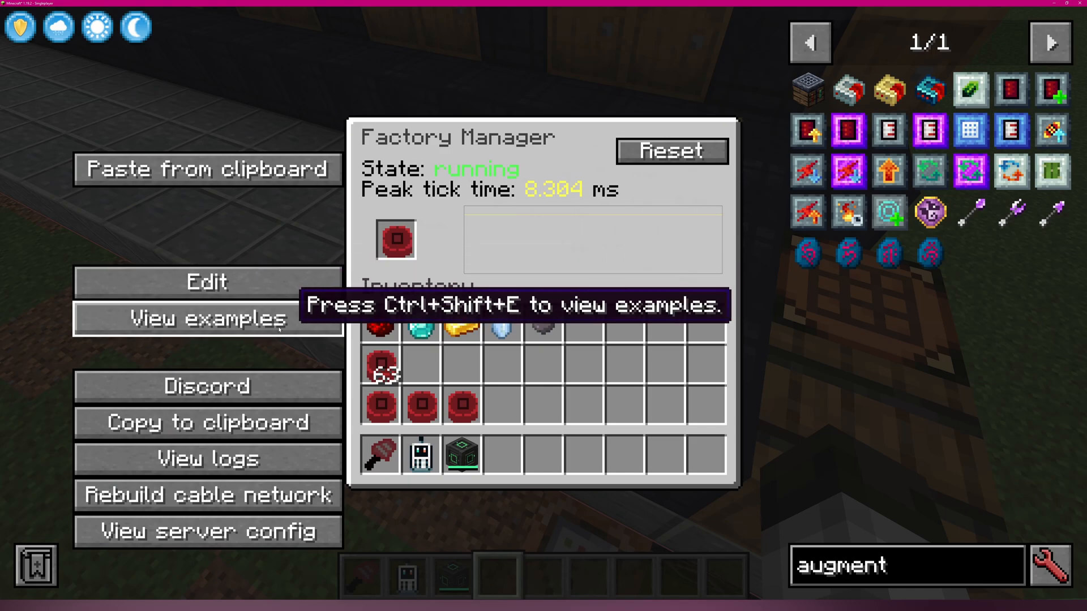
View the logs down to the roughly 8.03 ms Program trigger tick timing
click(206, 459)
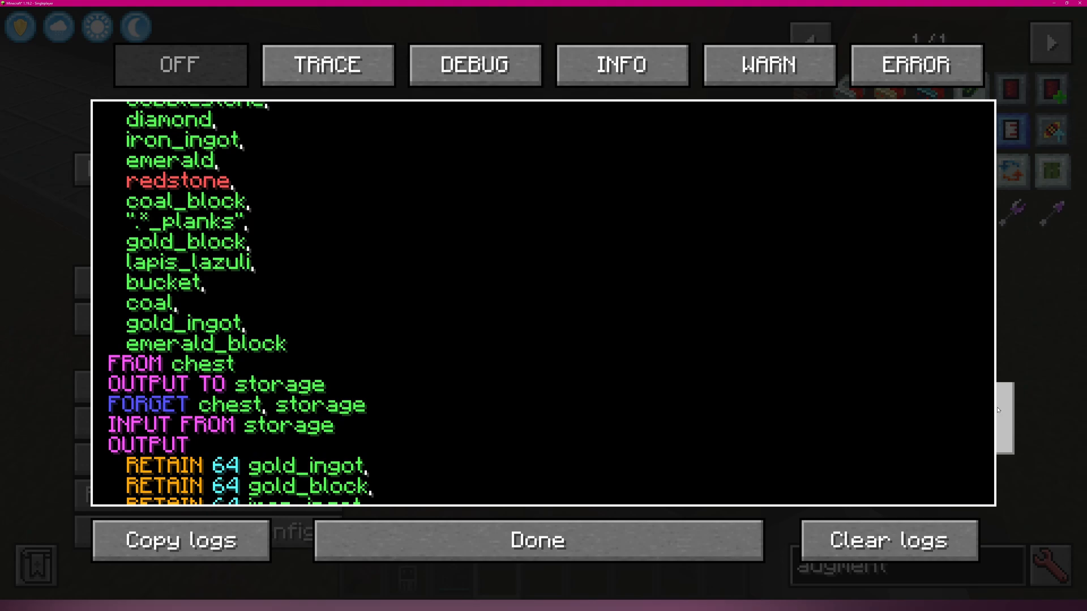
scroll(down, 3)
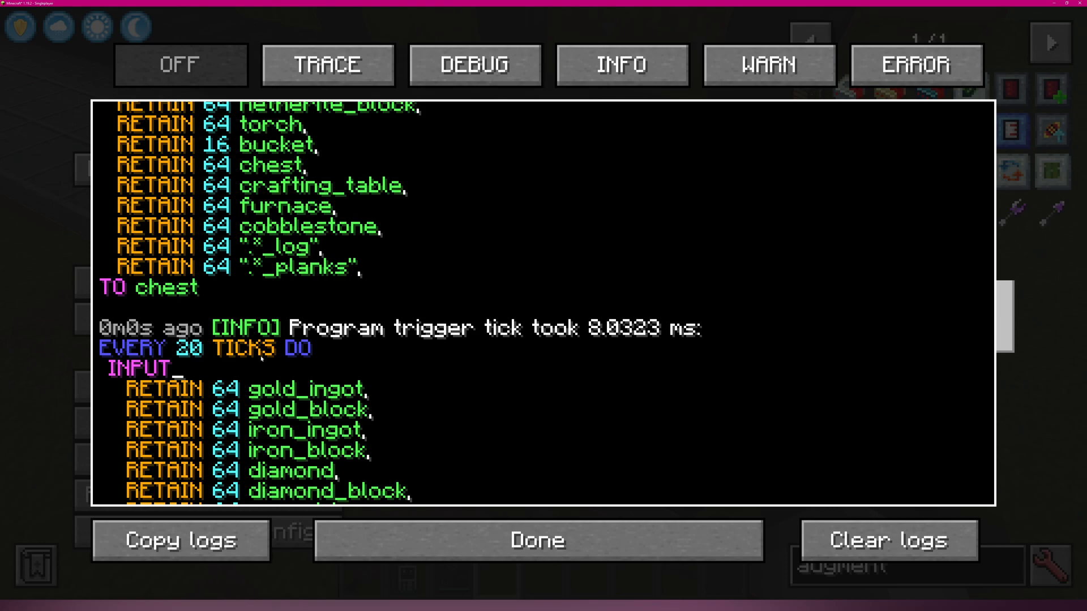
Show where FORGET sits on line 58 after the first block, then discard the edit
click(537, 540)
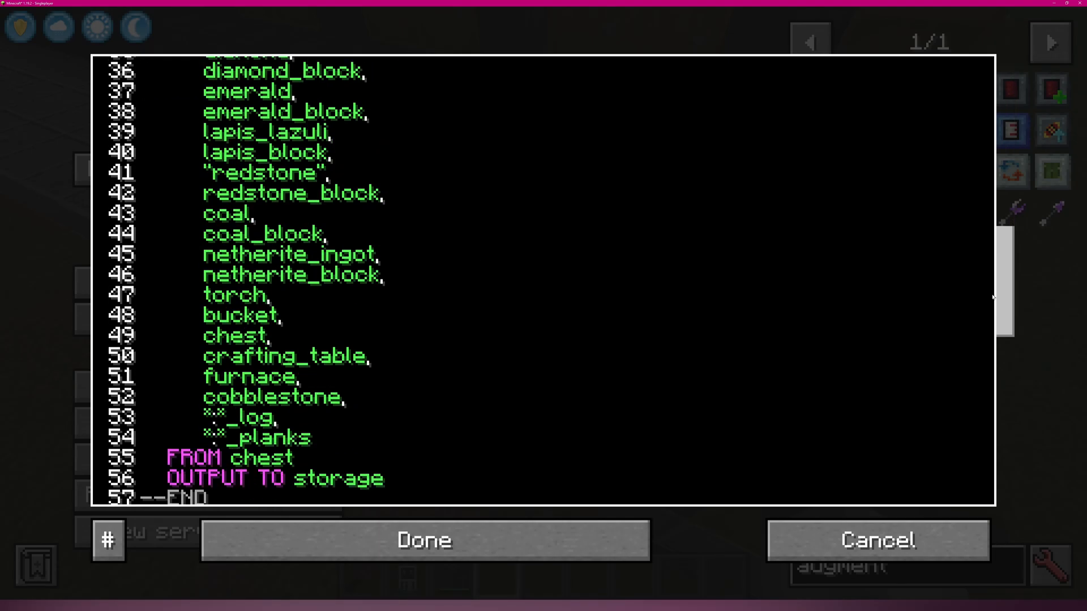
scroll(down, 3)
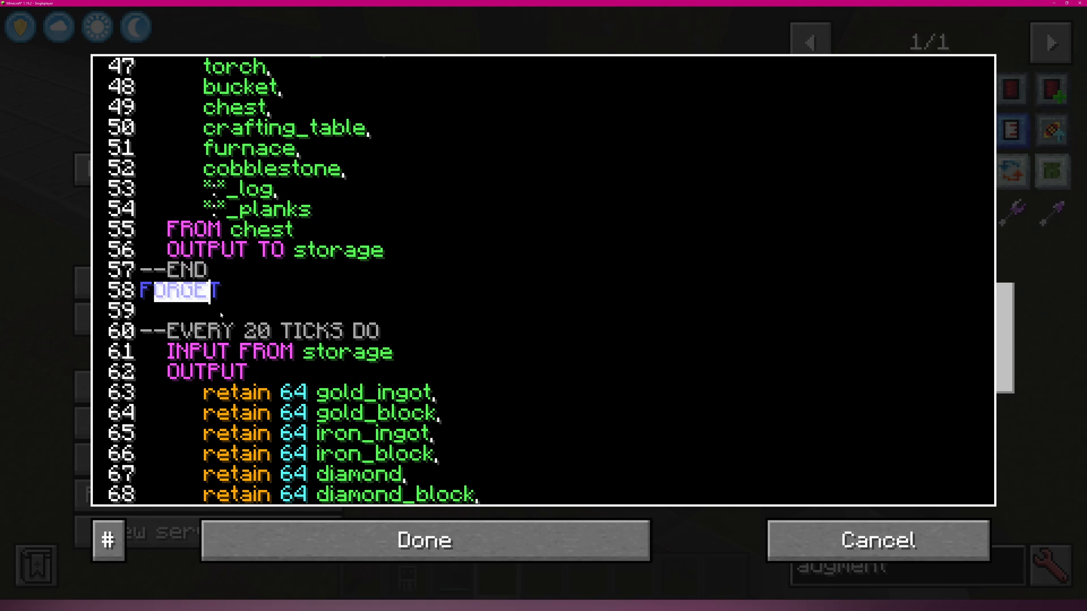
click(234, 350)
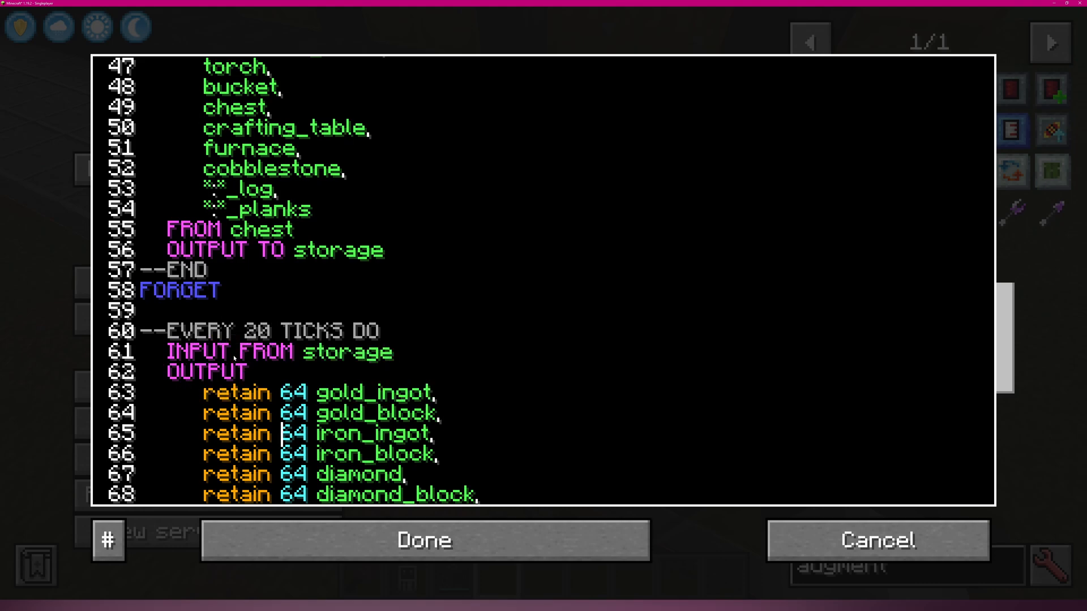
click(214, 290)
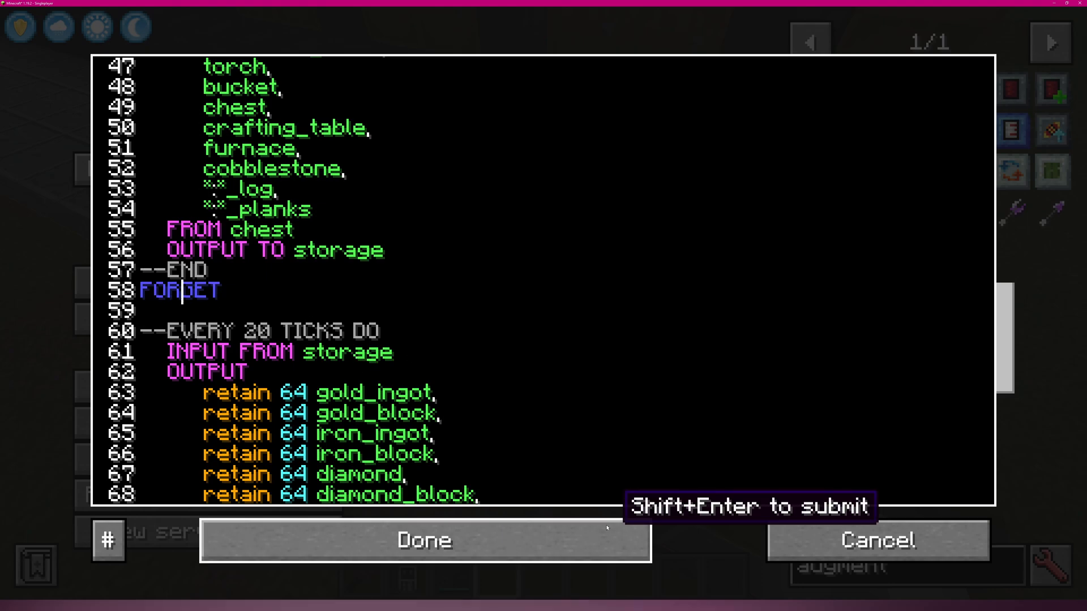
mouse_move(738, 502)
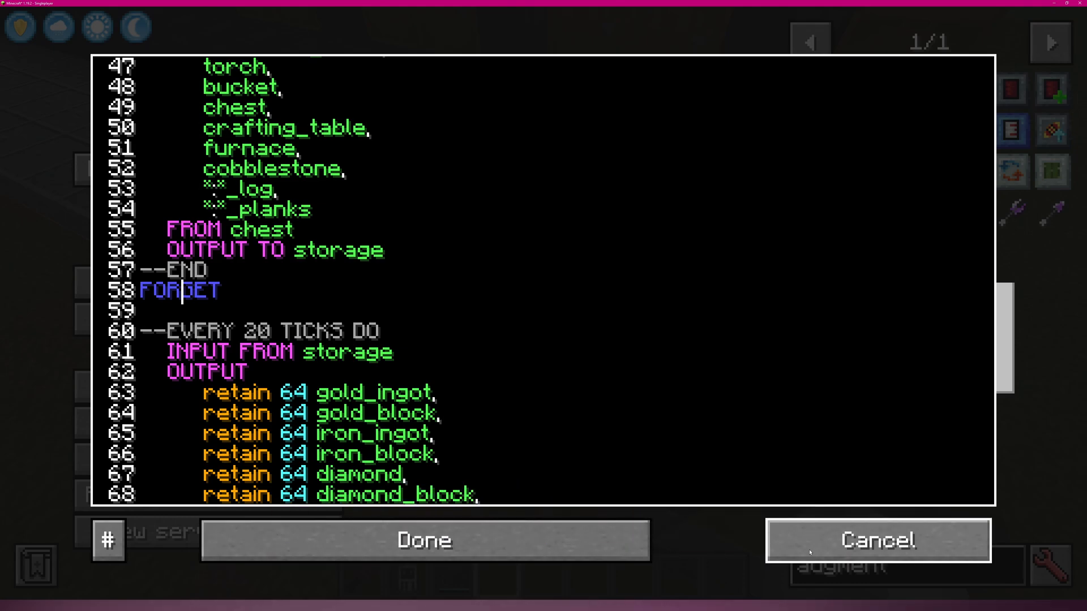
click(424, 541)
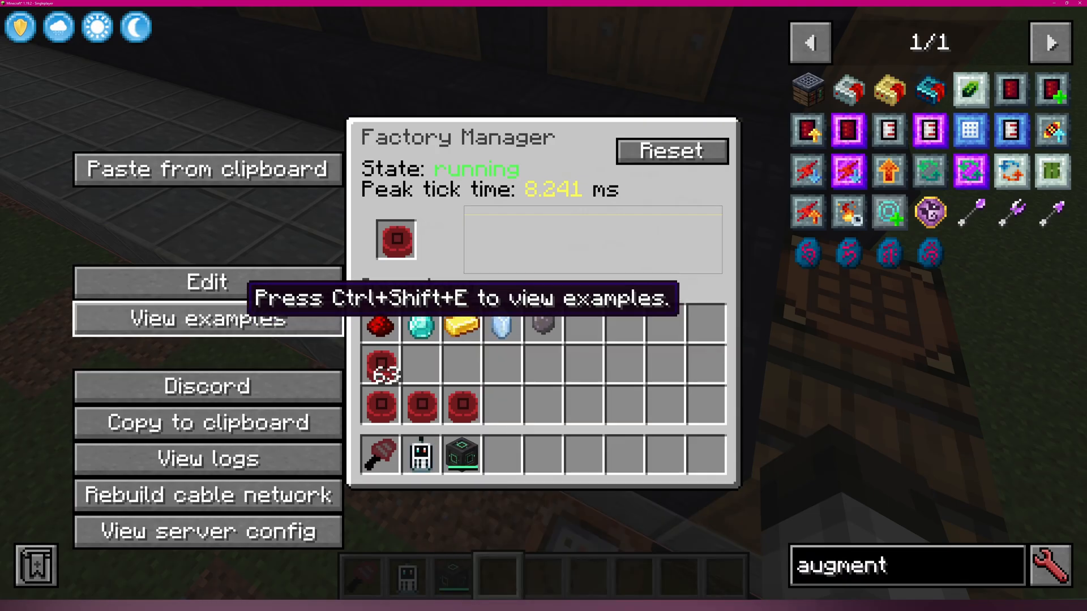
Review the logs, now showing a 0.072 ms peak tick, and return to the Factory Manager
click(206, 458)
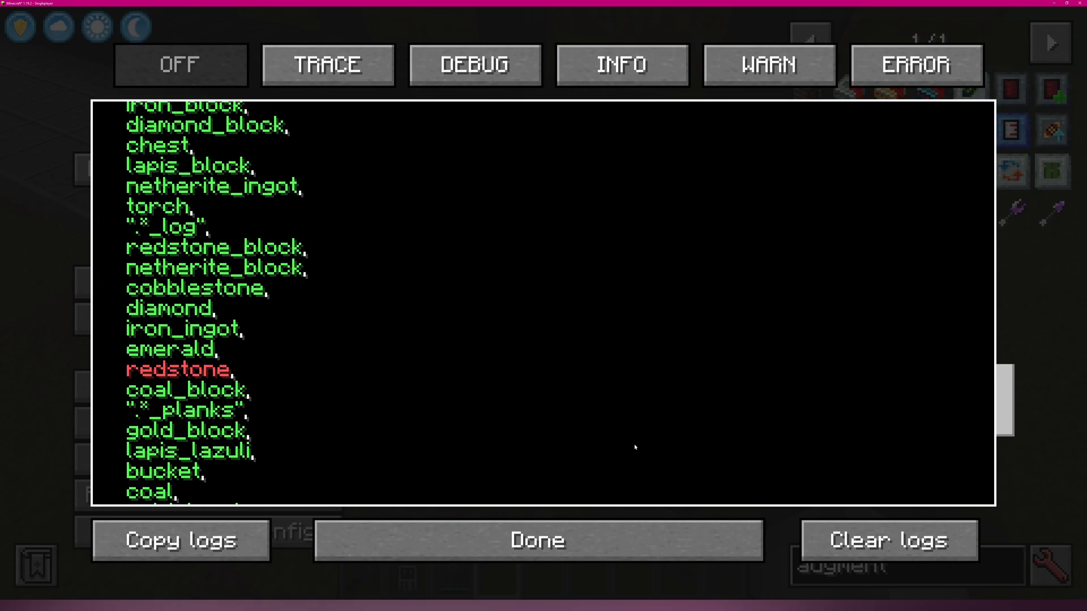
click(537, 541)
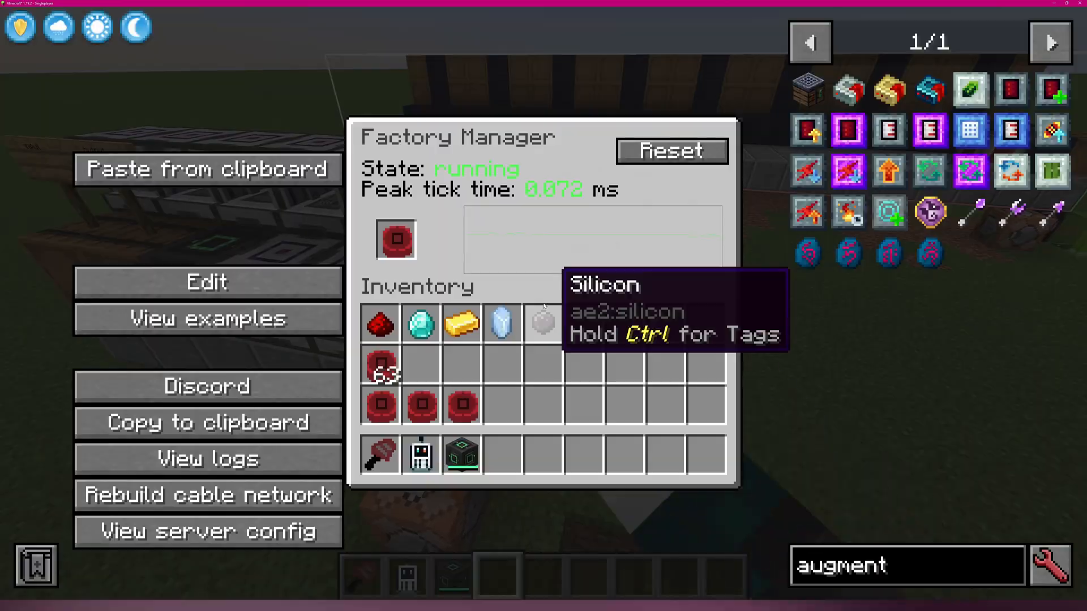
click(206, 280)
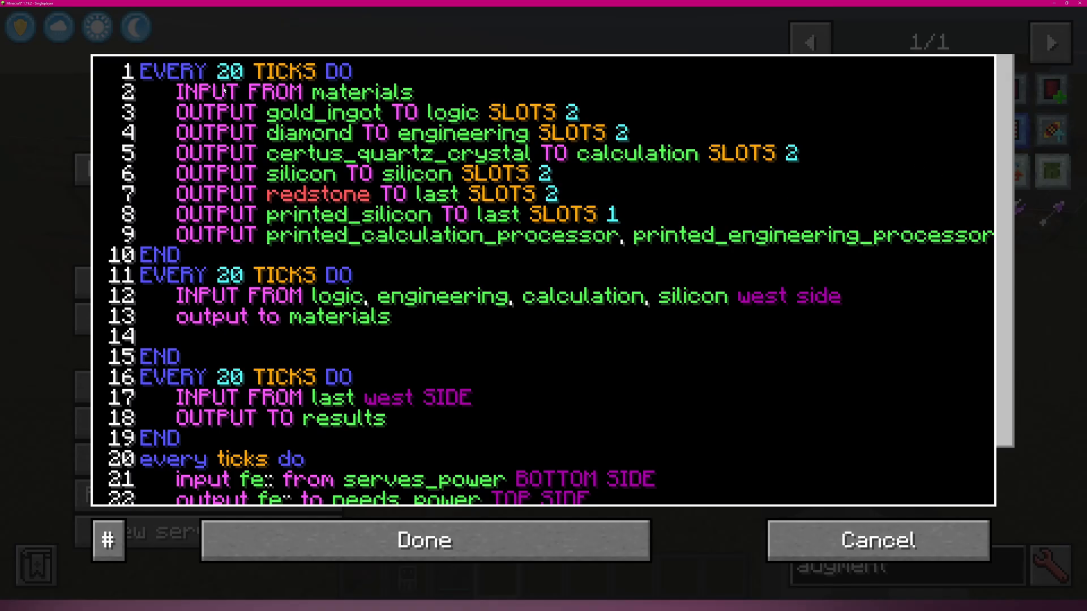
scroll(down, 3)
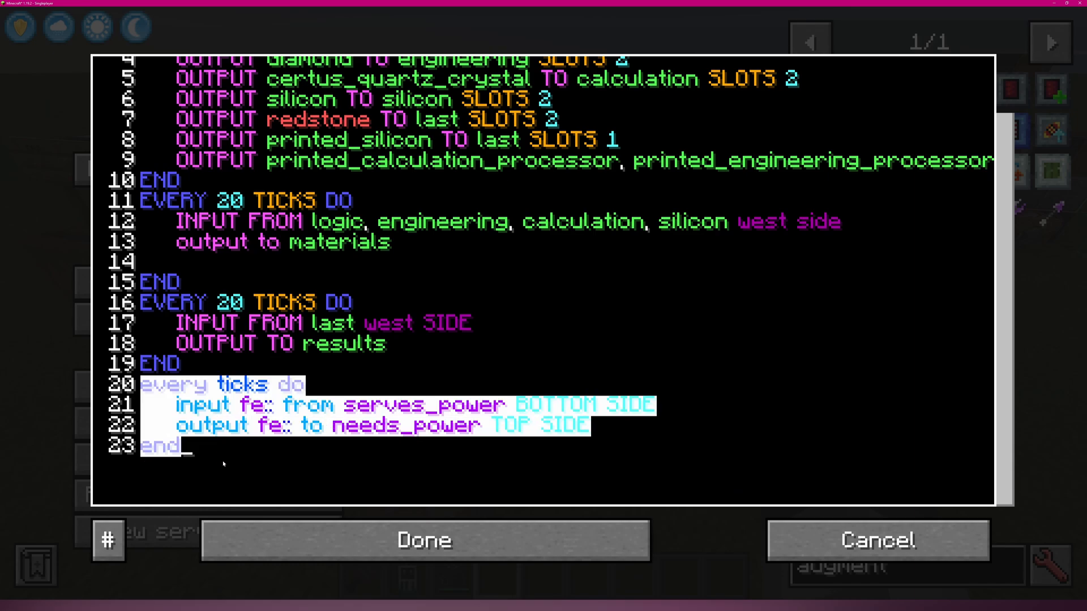
click(422, 541)
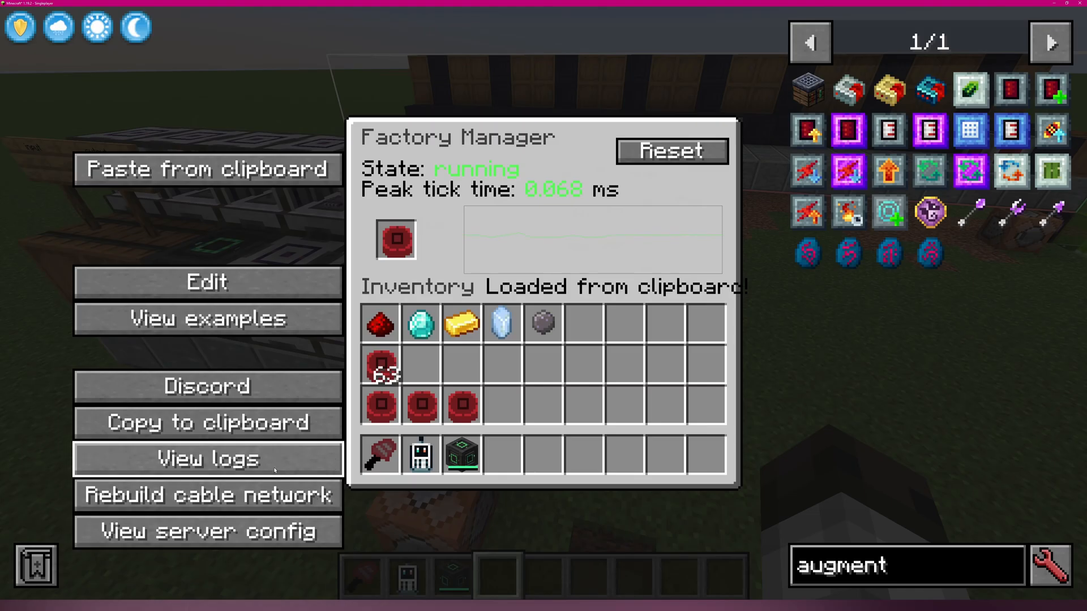
click(206, 458)
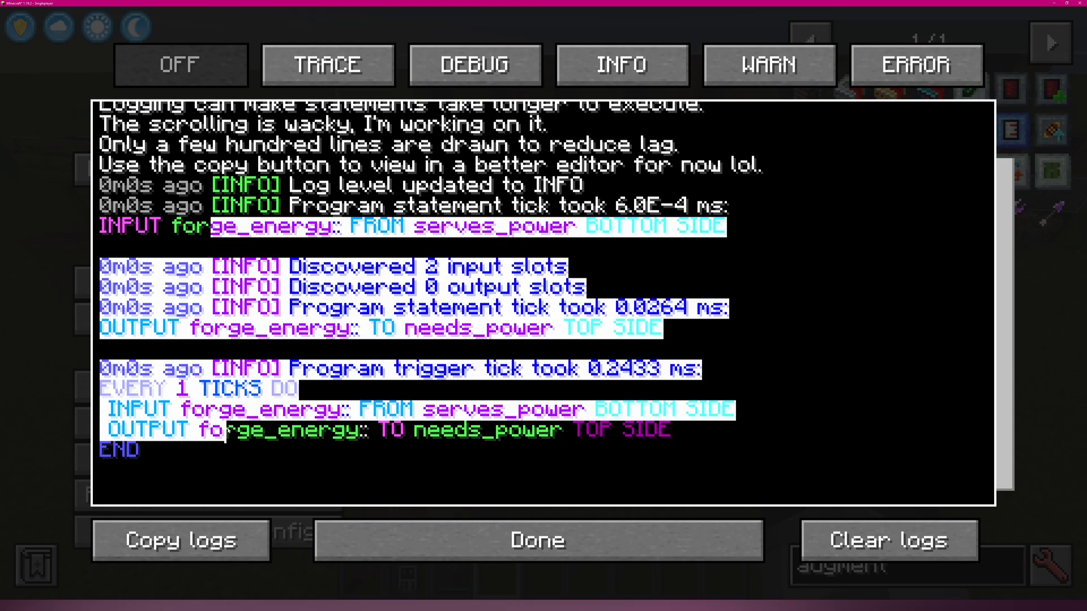
click(537, 540)
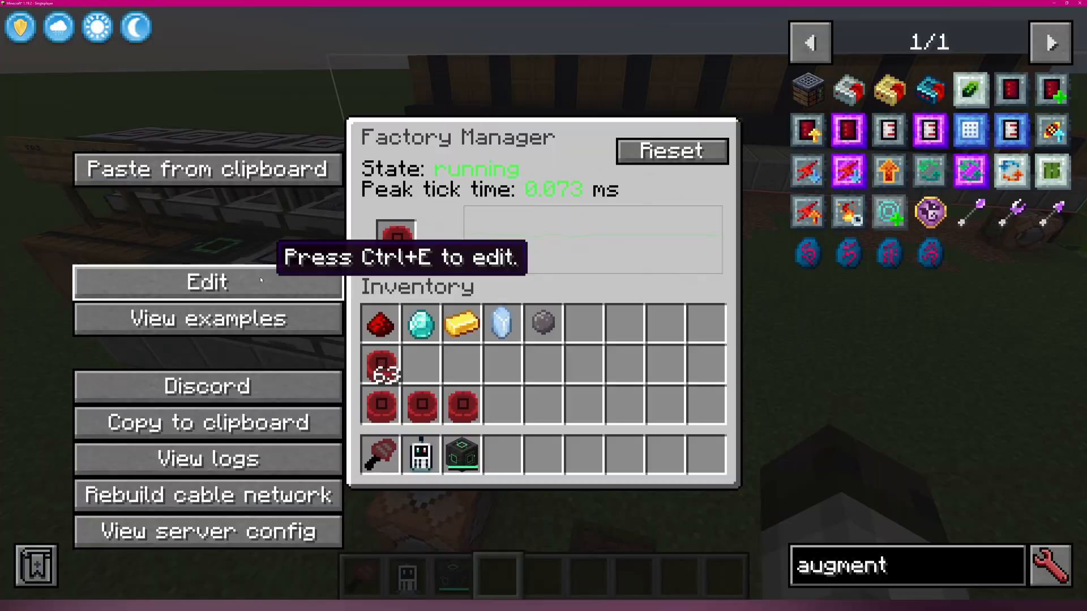
Comment out the energy block on lines 20–23 and save the program
click(206, 282)
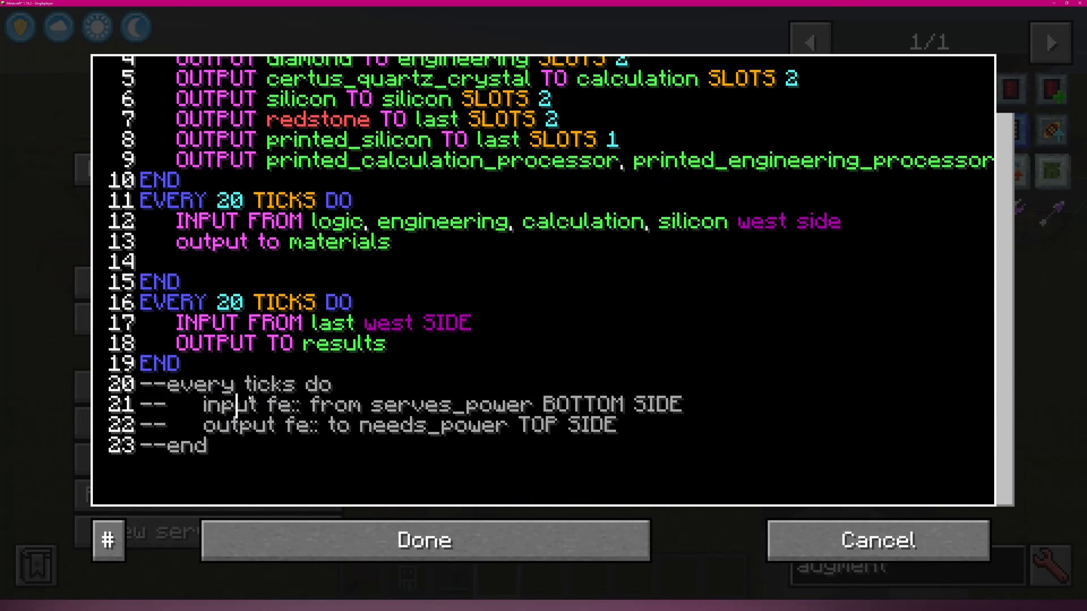
click(187, 362)
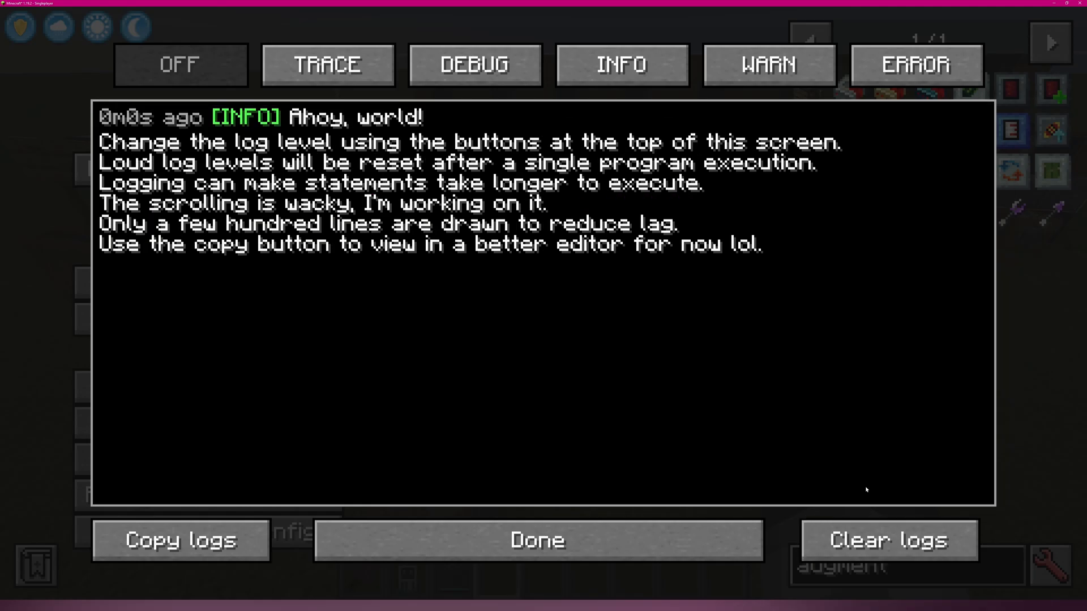
Check the logs no longer list energy transfers, then return to the Factory Manager
scroll(down, 3)
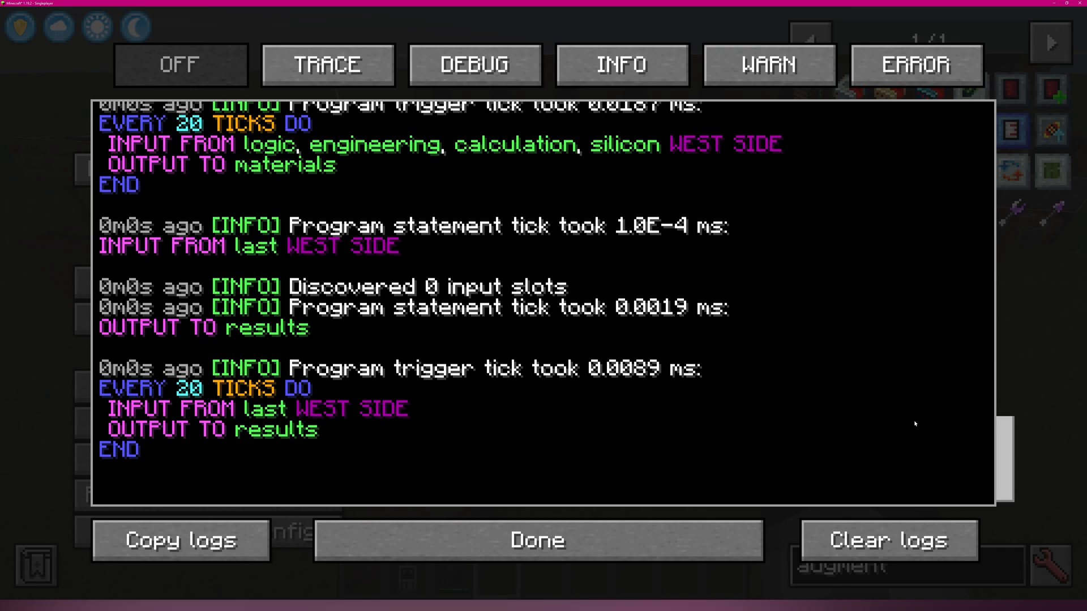
mouse_move(437, 340)
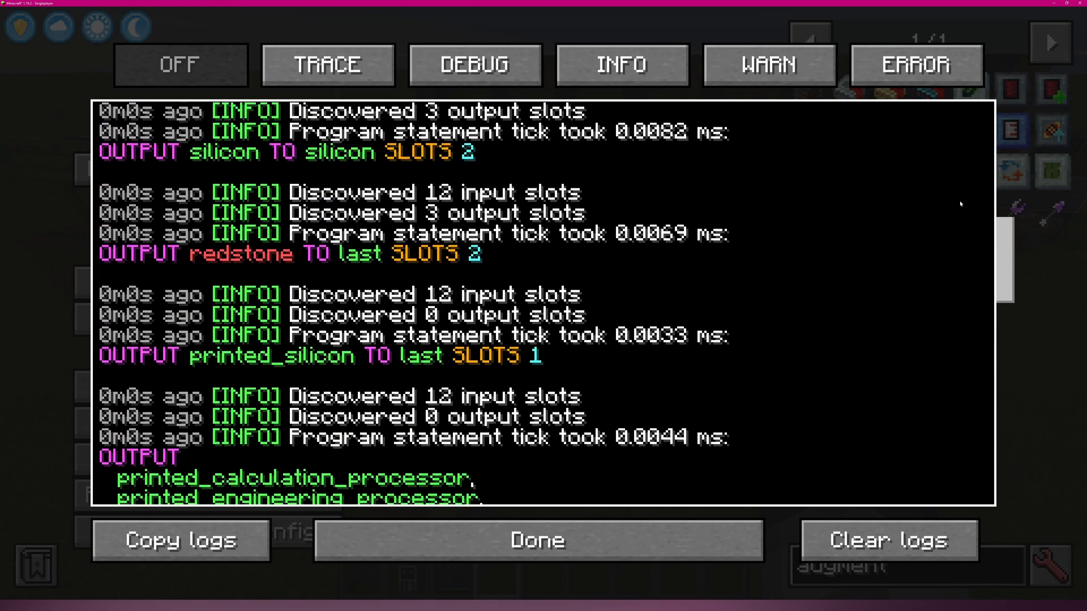
scroll(down, 3)
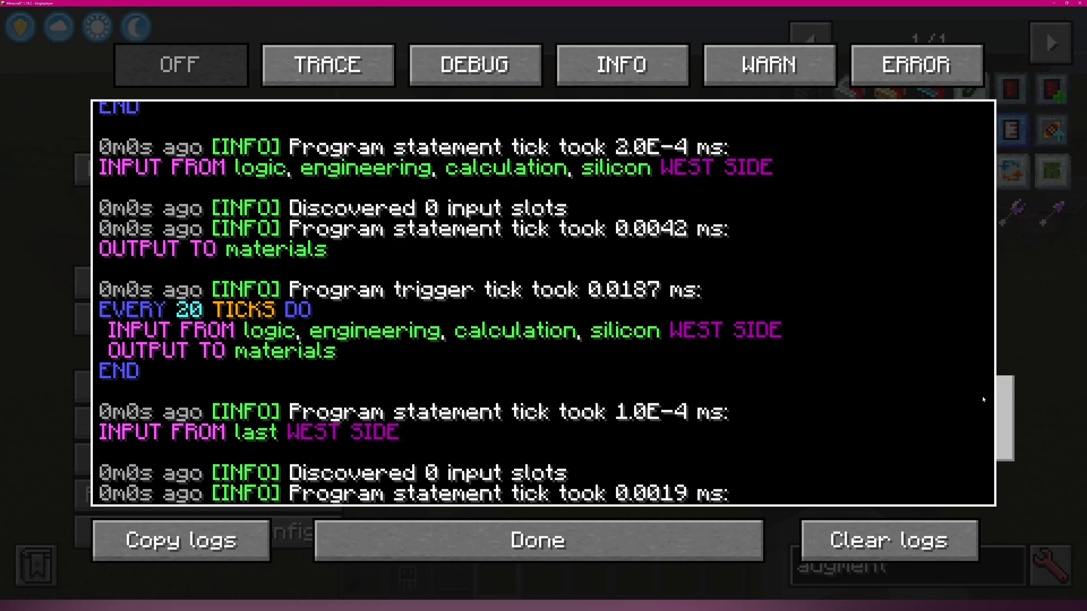
scroll(down, 3)
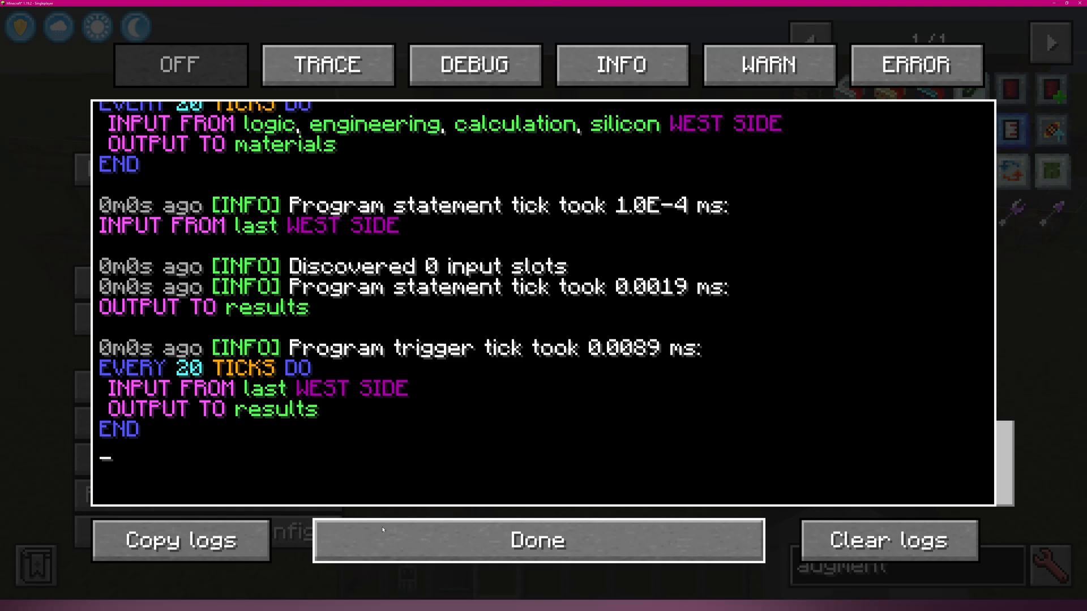
click(537, 539)
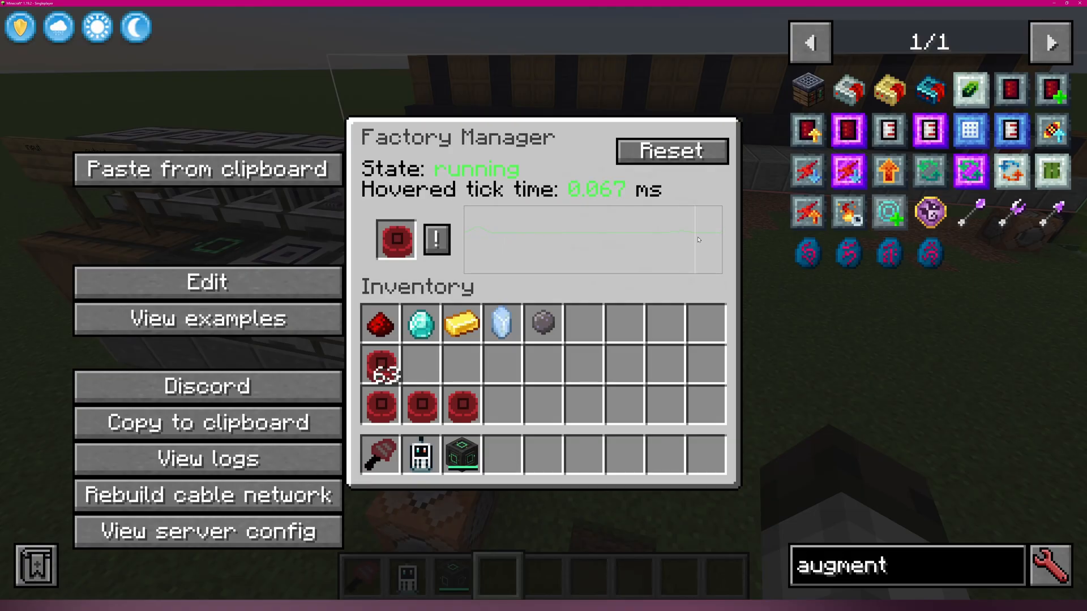
mouse_move(719, 239)
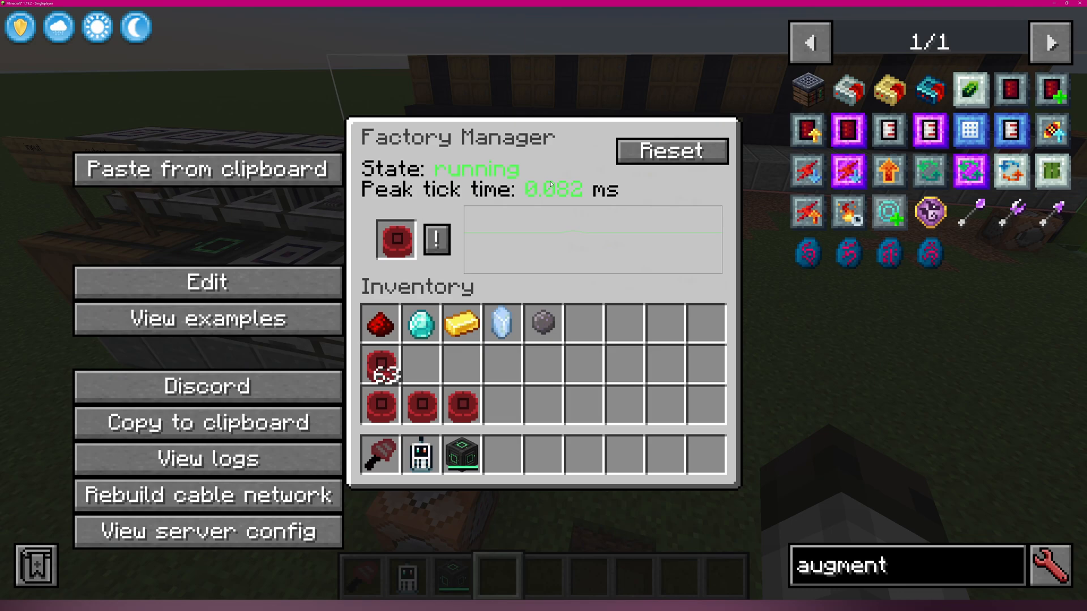
mouse_move(728, 222)
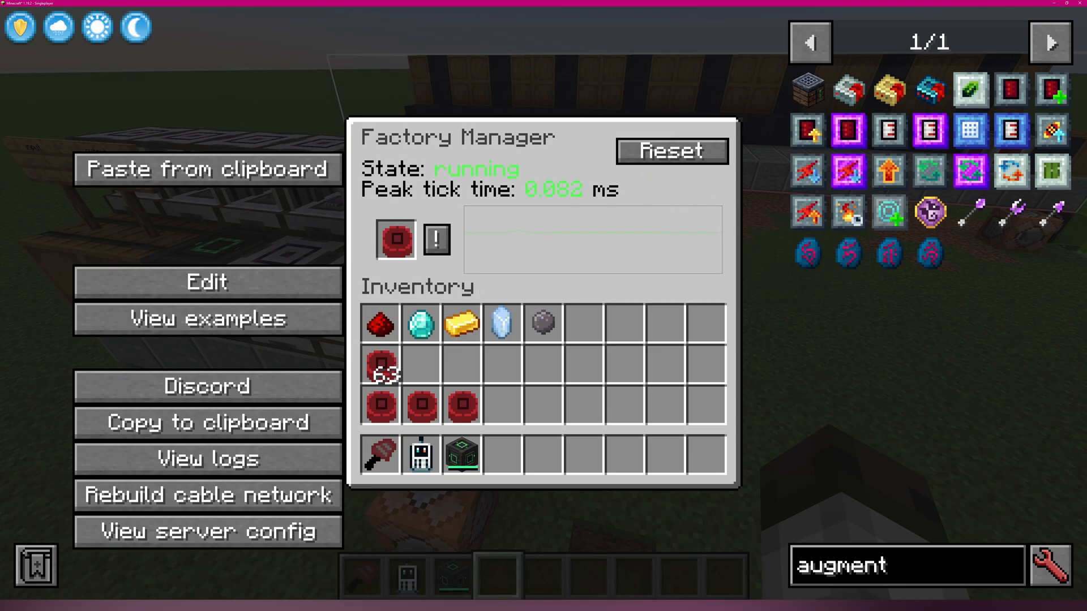
Close the Factory Manager to stand in the world beside the machine setup
key(Escape)
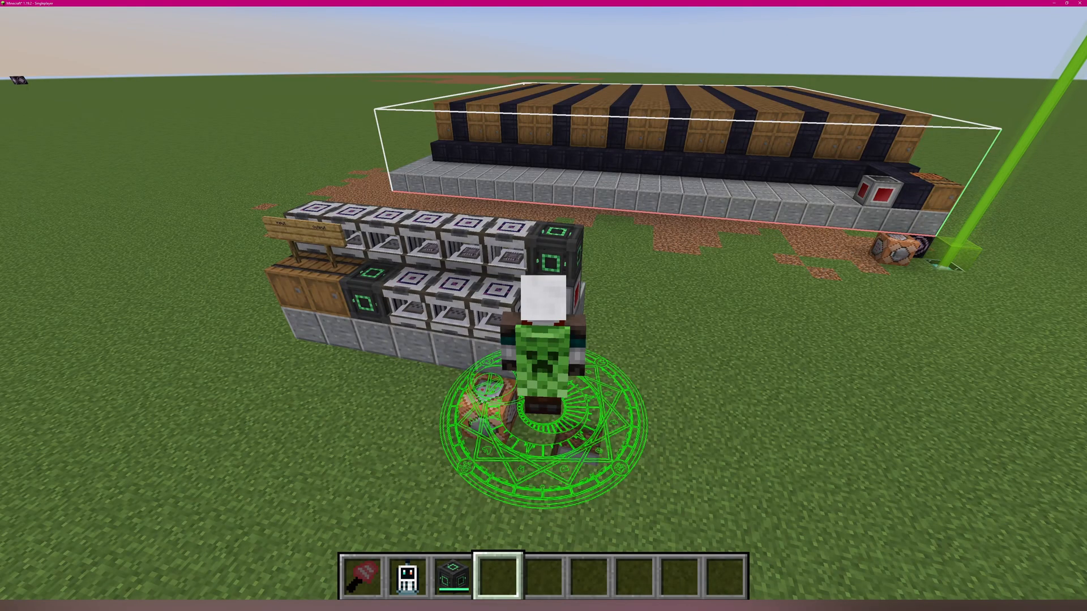
mouse_move(543, 305)
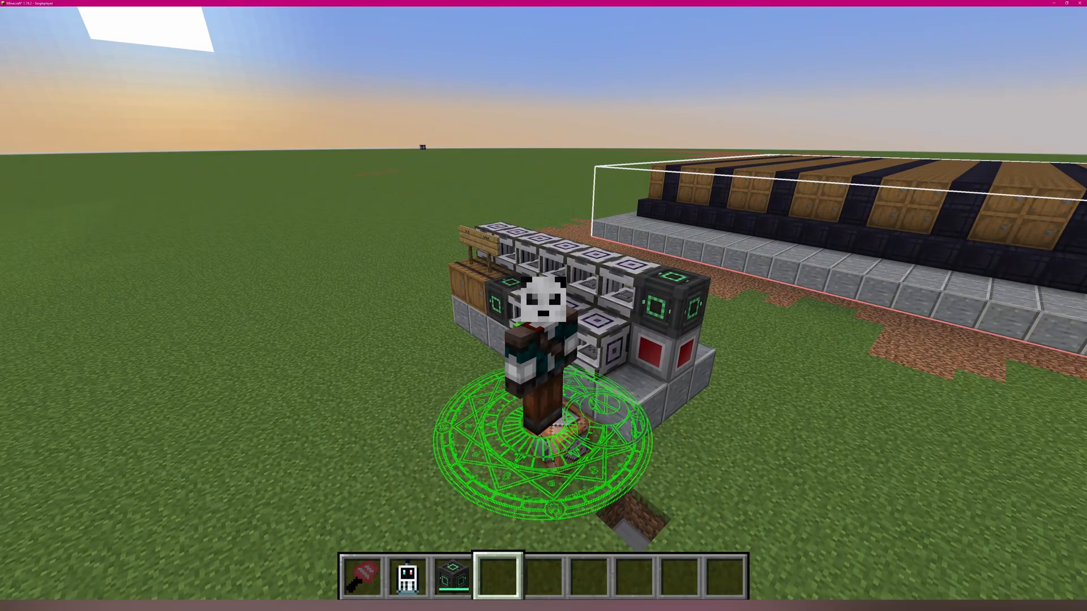